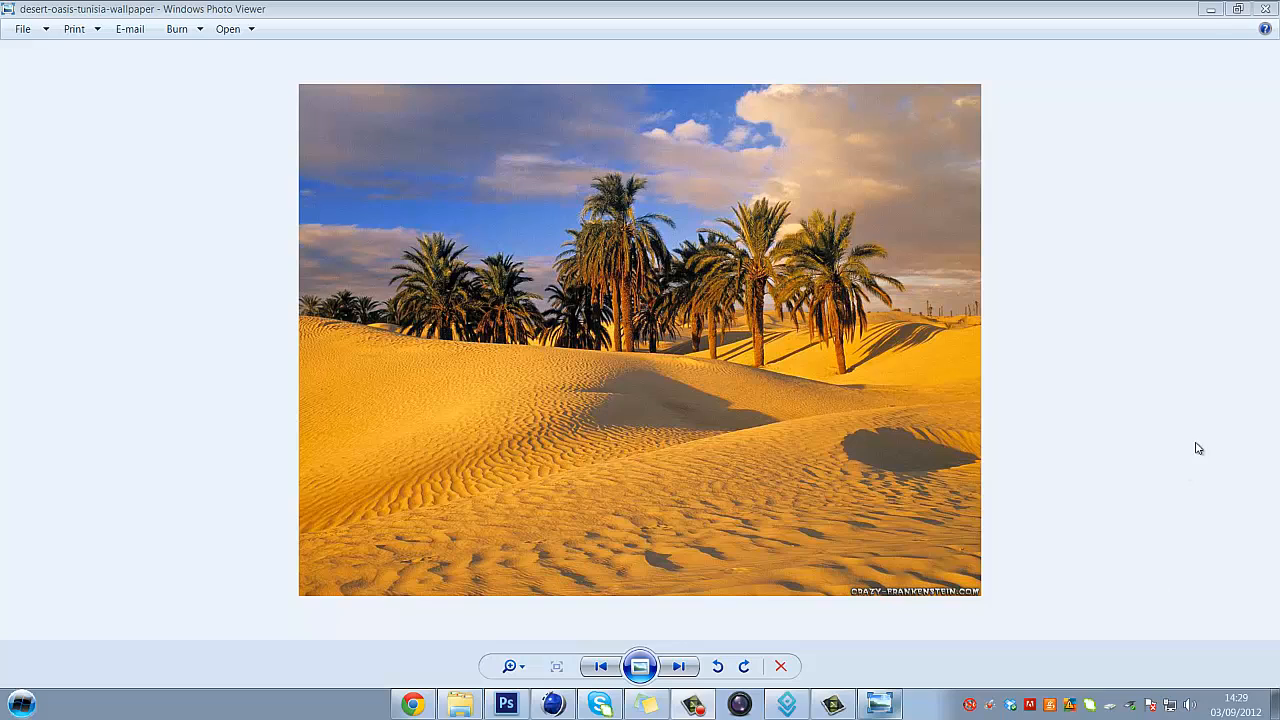
mouse_move(1144, 472)
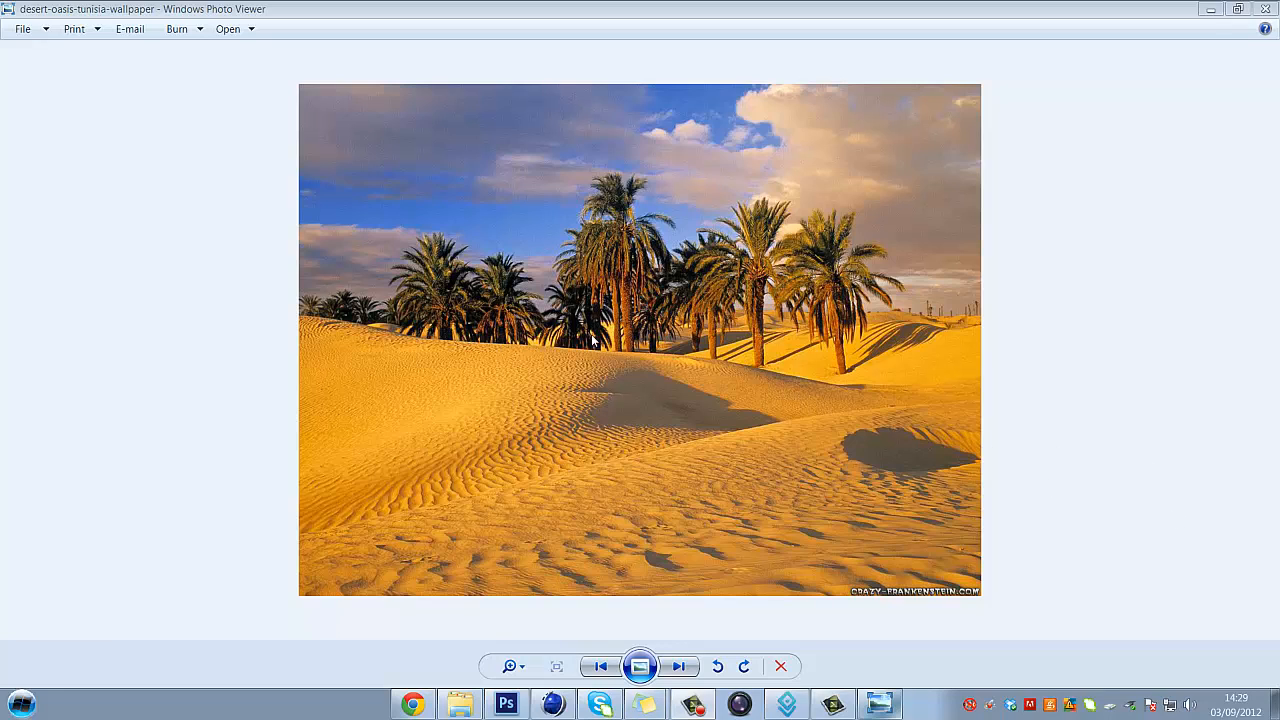
mouse_move(556, 704)
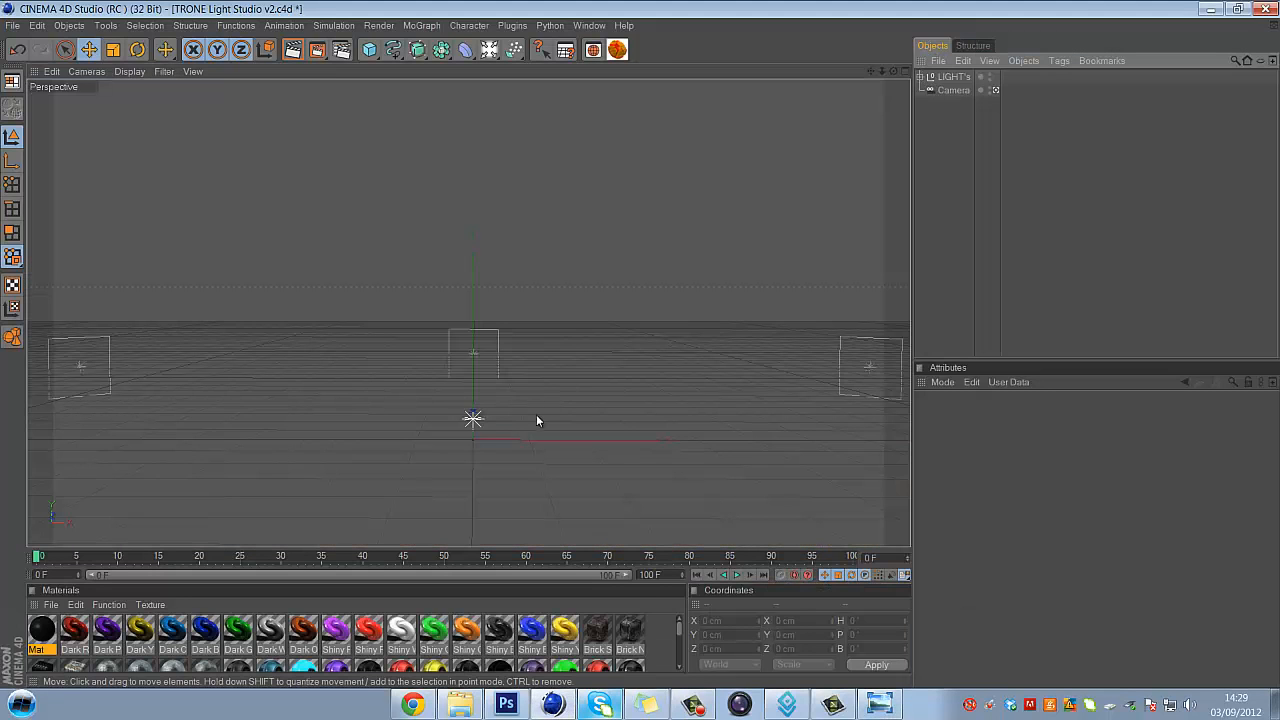
mouse_move(714, 396)
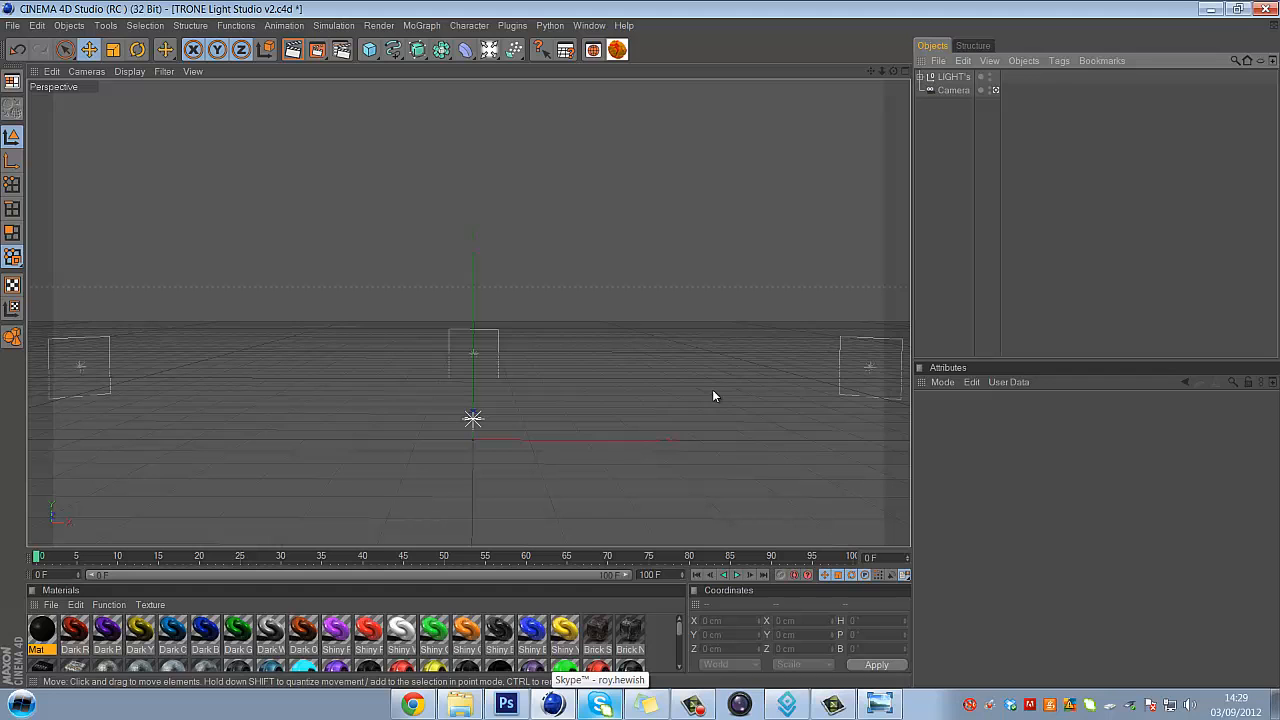
mouse_move(856, 596)
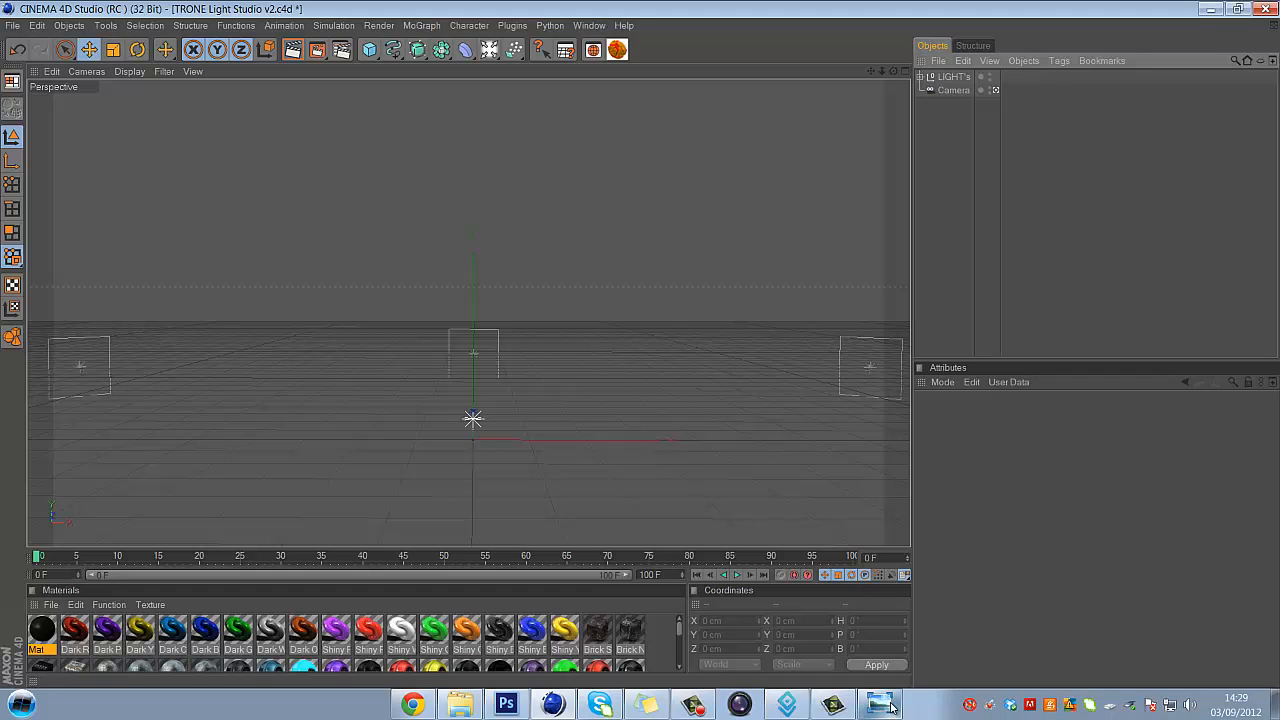
- Switch the render output from 1024×1080 custom to the 1024 × 768 standard preset
left_click(884, 704)
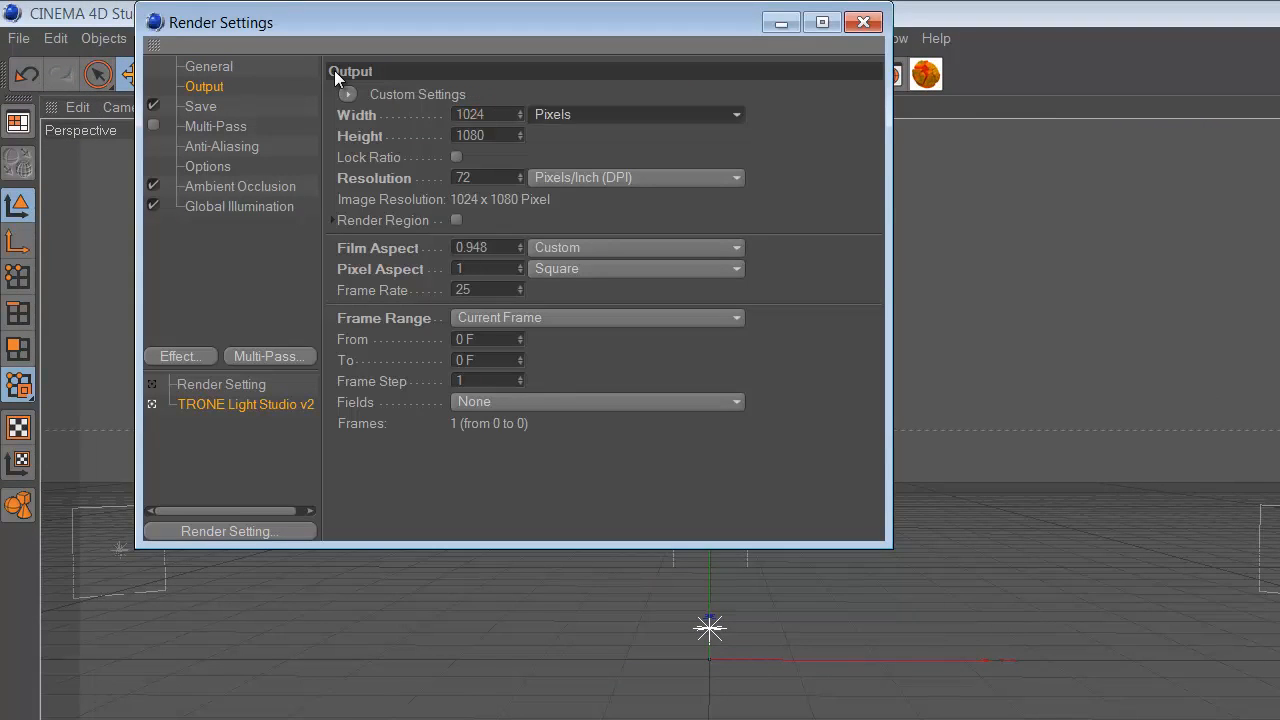
type("768")
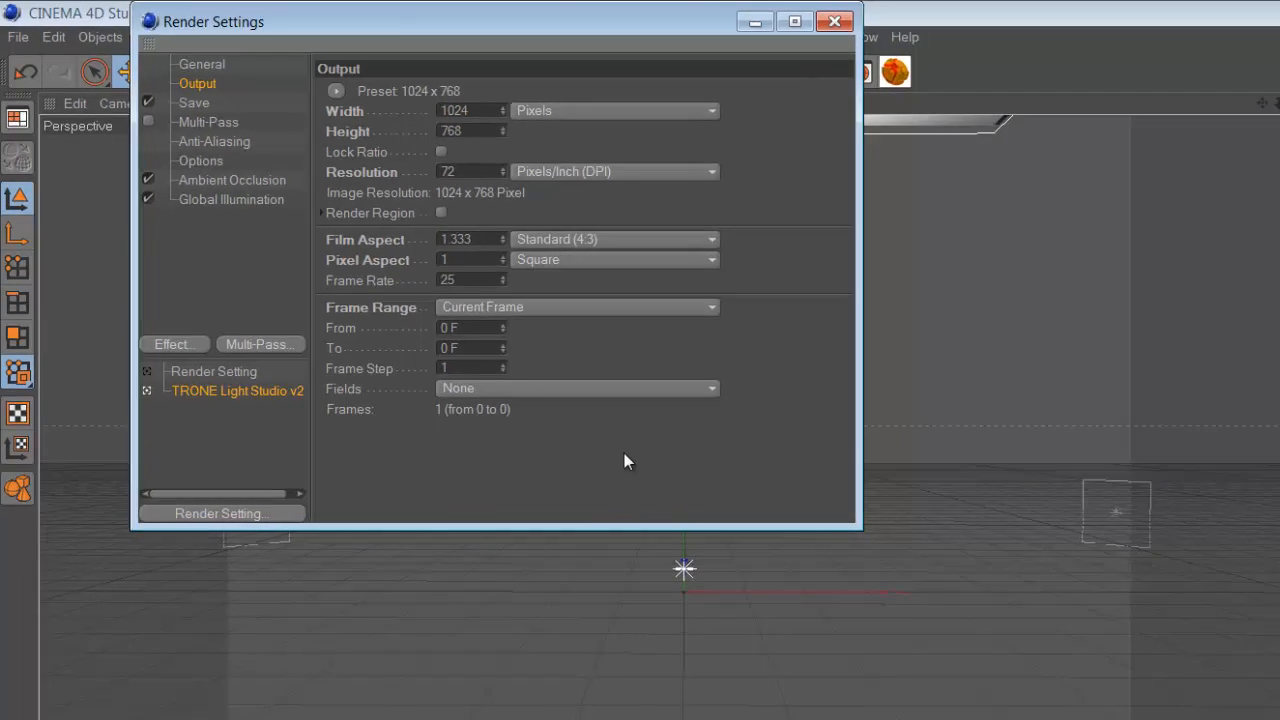
left_click(832, 24)
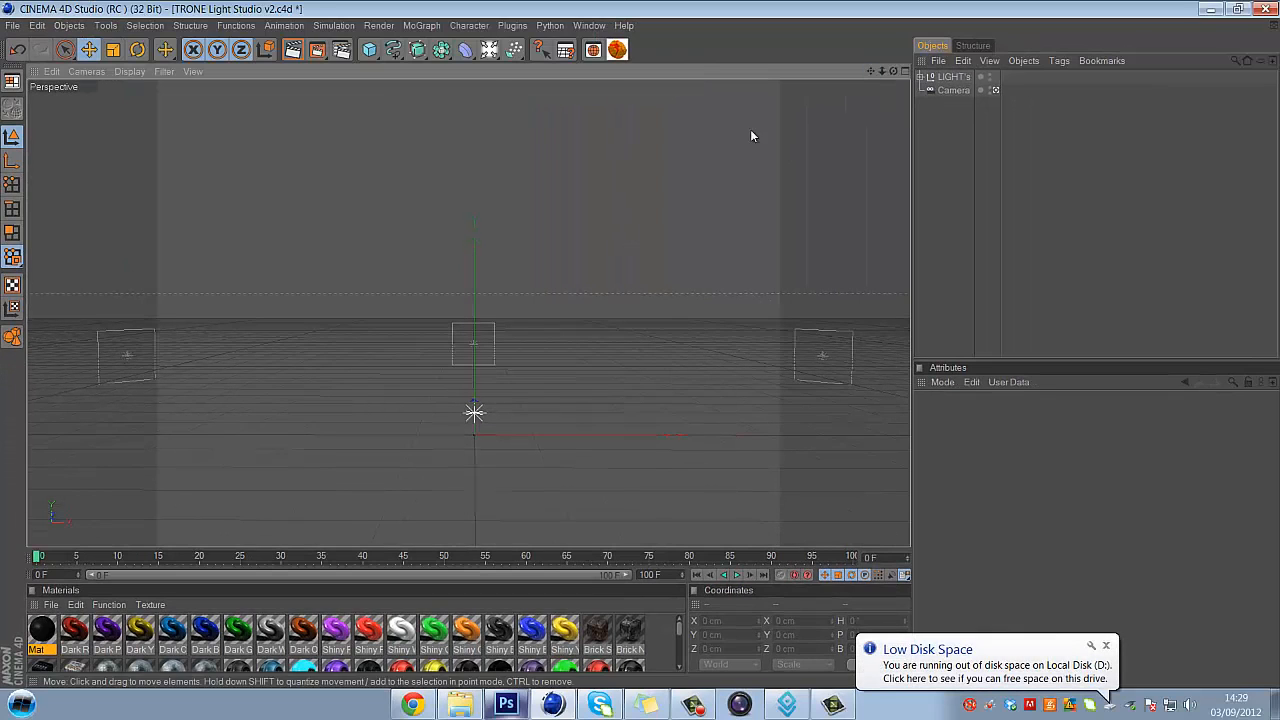
- Create a new blank material in the Material Manager
left_click(48, 604)
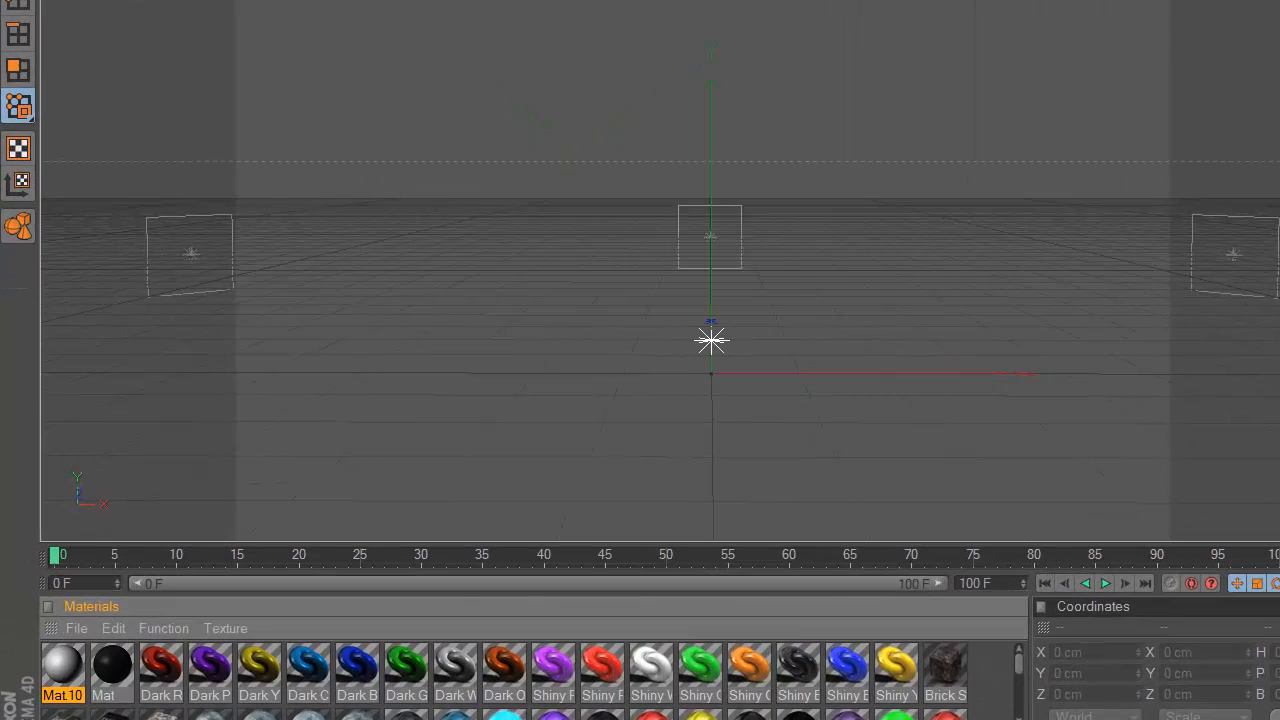
double_click(62, 670)
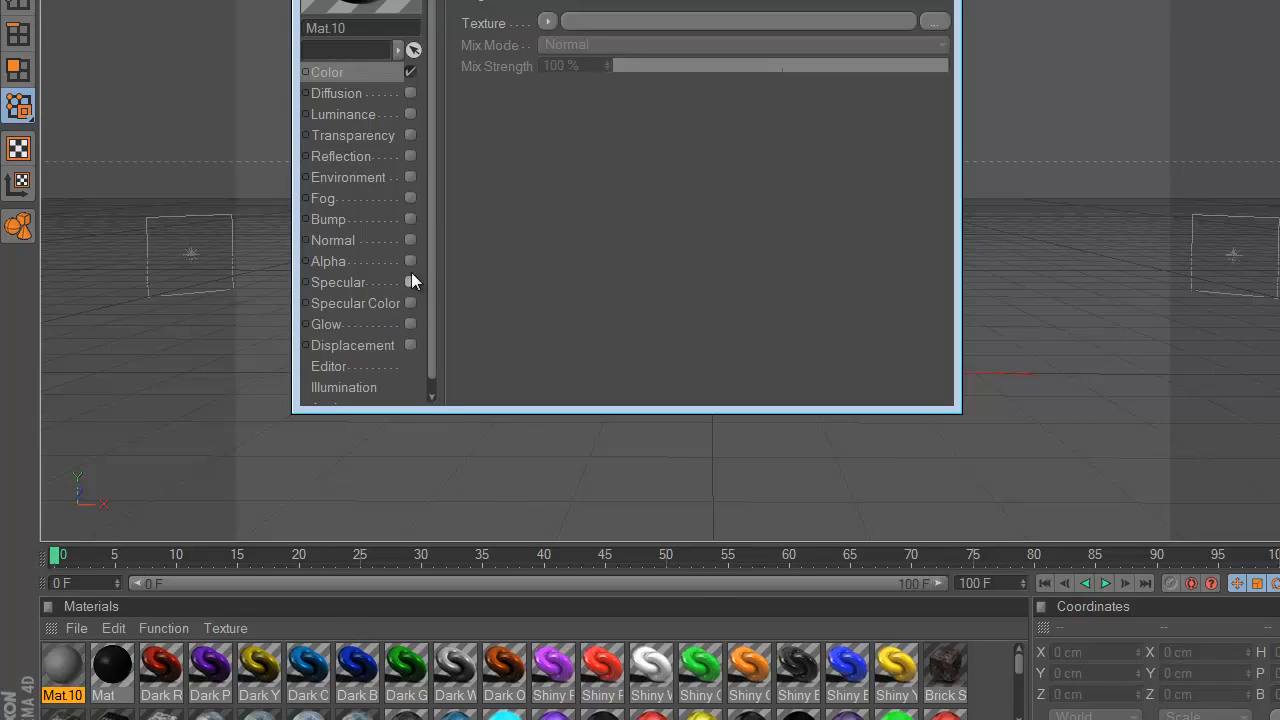
mouse_move(494, 32)
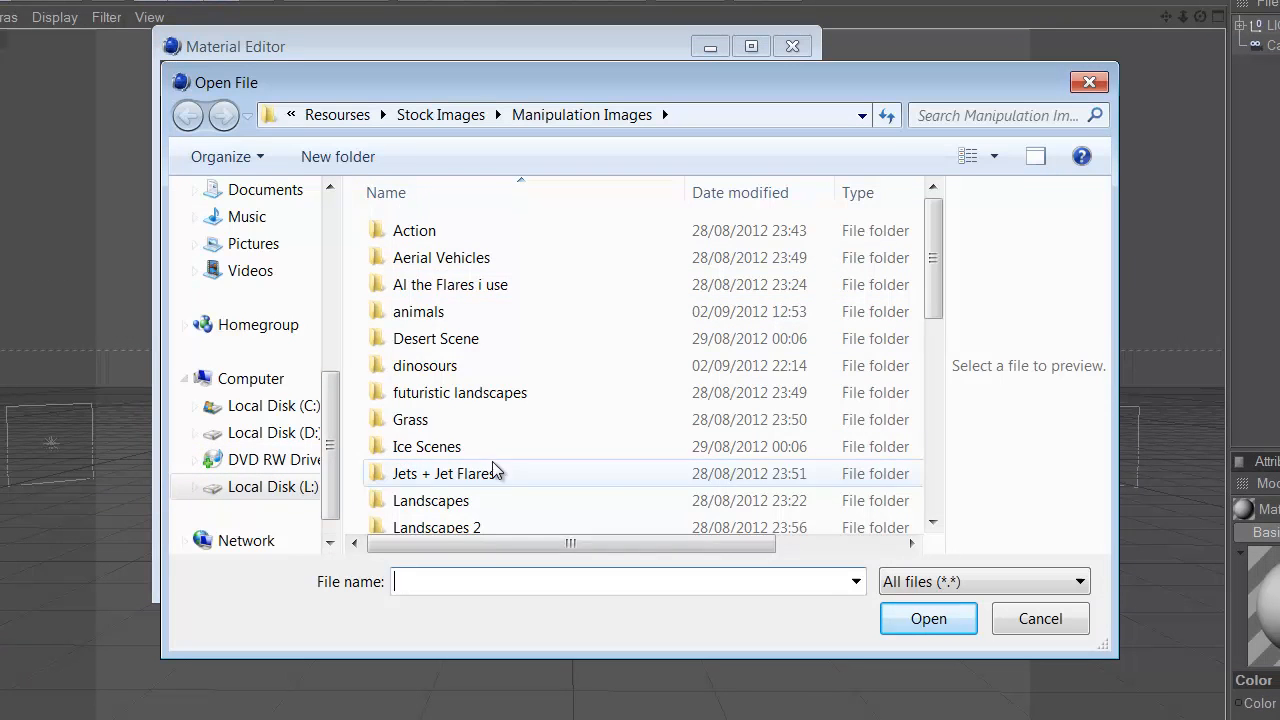
- Load desert-oasis-tunisia-wallpaper from the Landscapes folder as the Color texture, declining to copy it
double_click(430, 500)
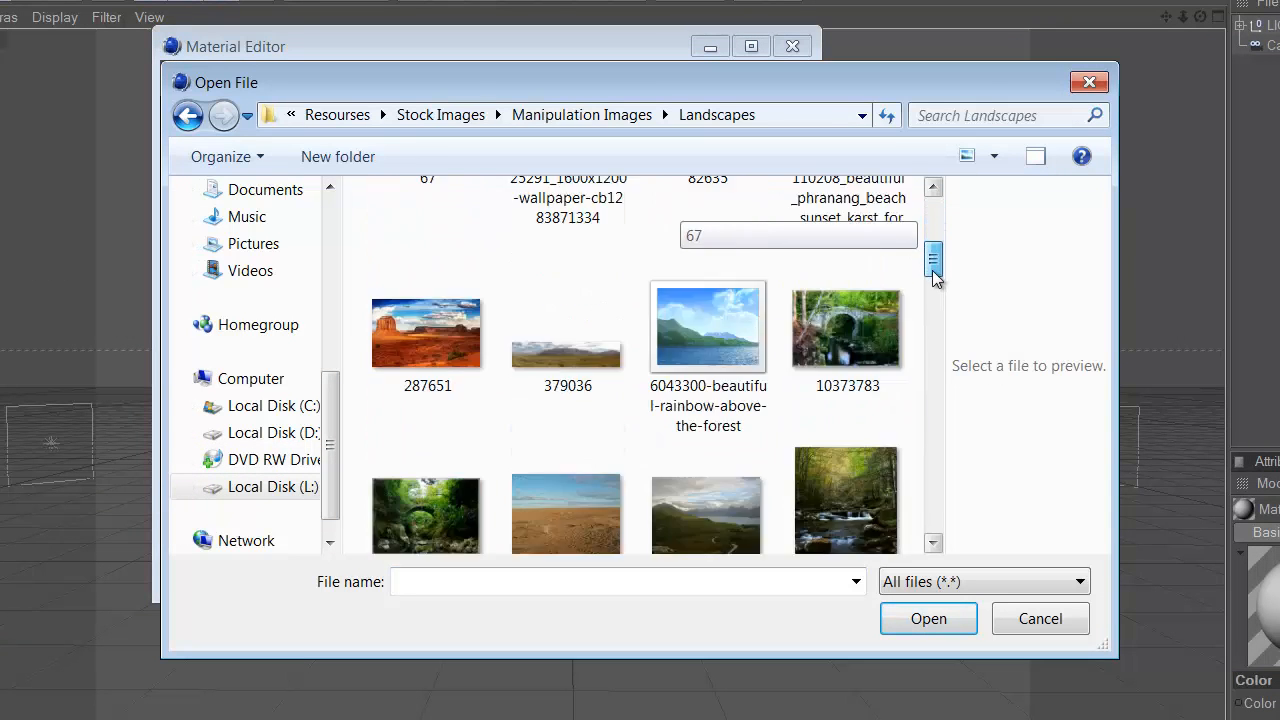
scroll("down", 3)
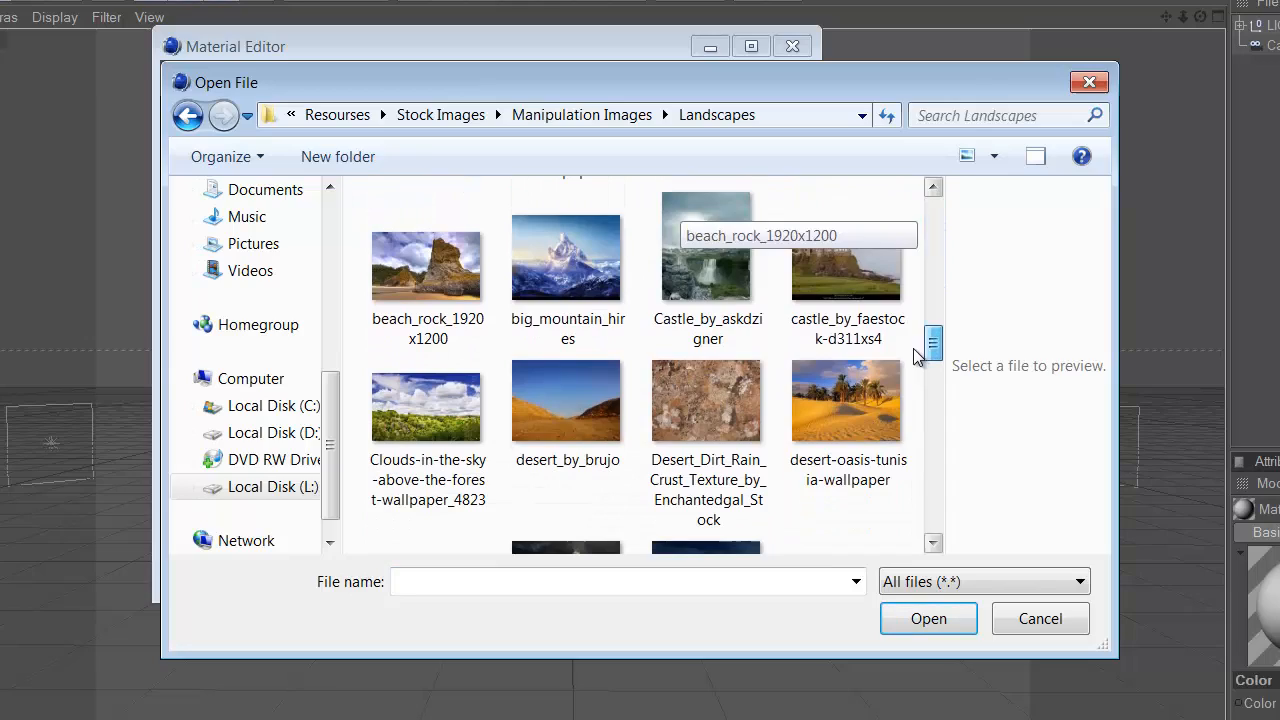
left_click(928, 618)
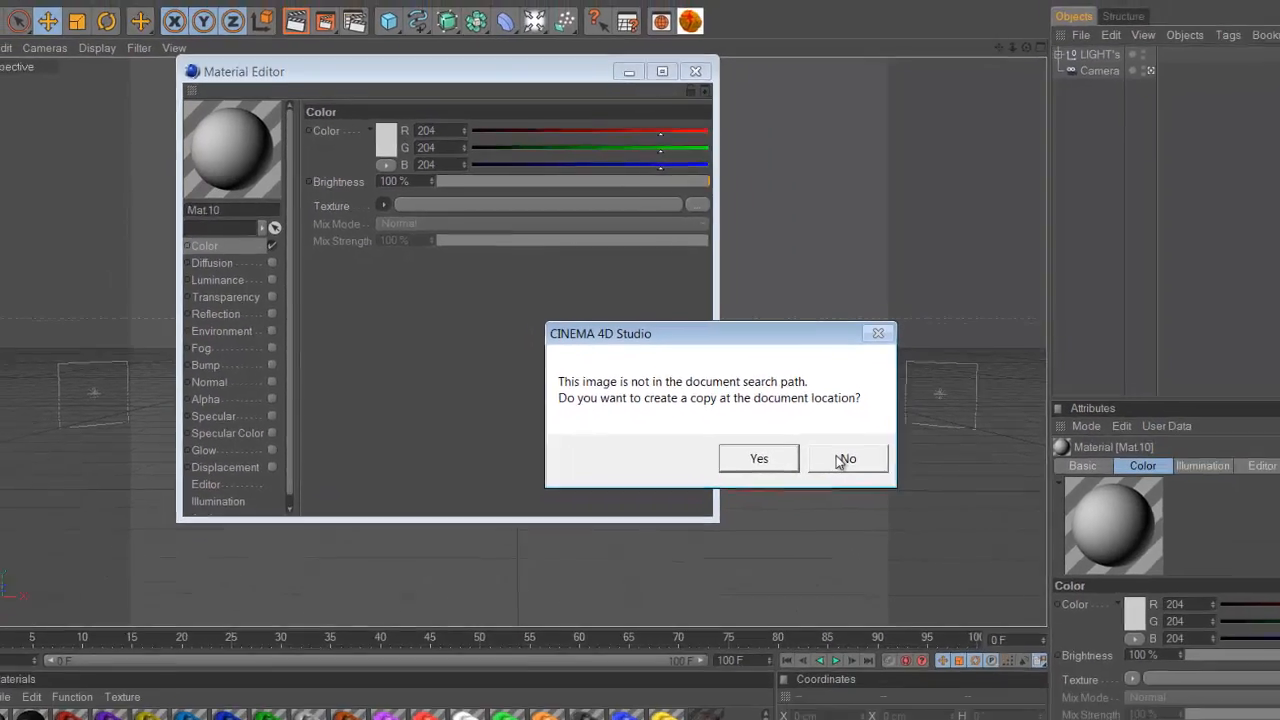
left_click(846, 458)
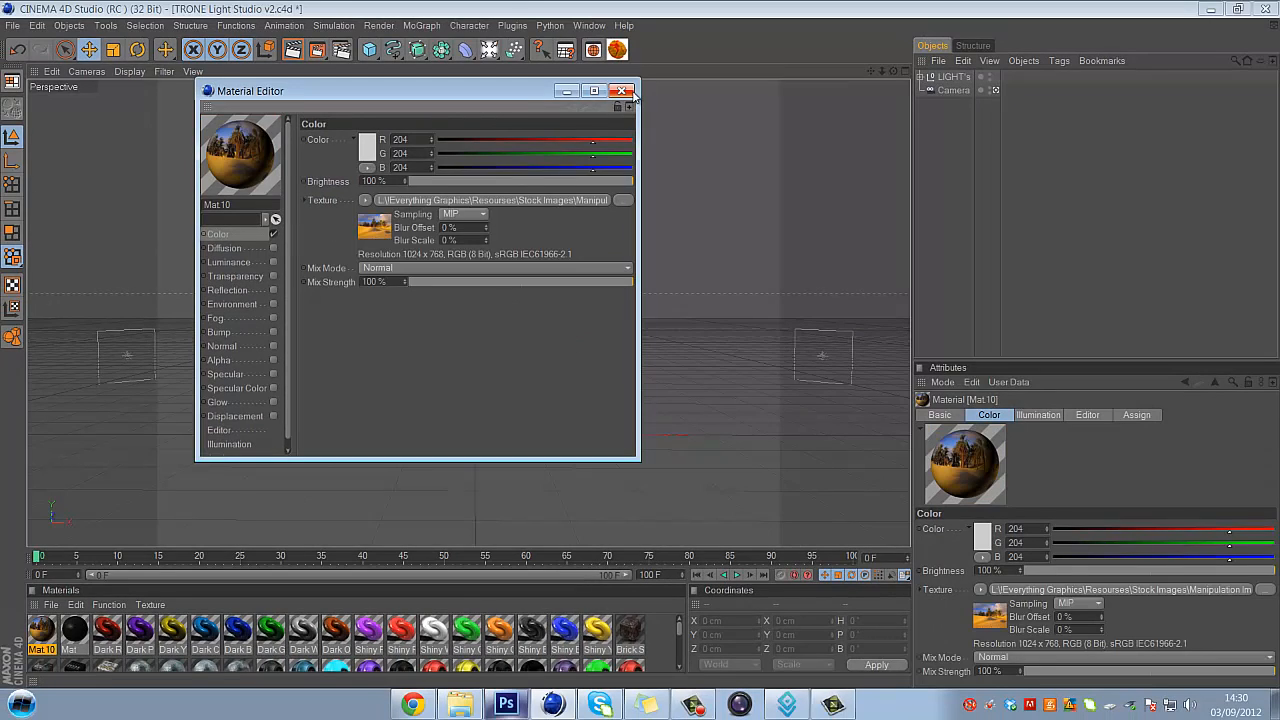
left_click(620, 90)
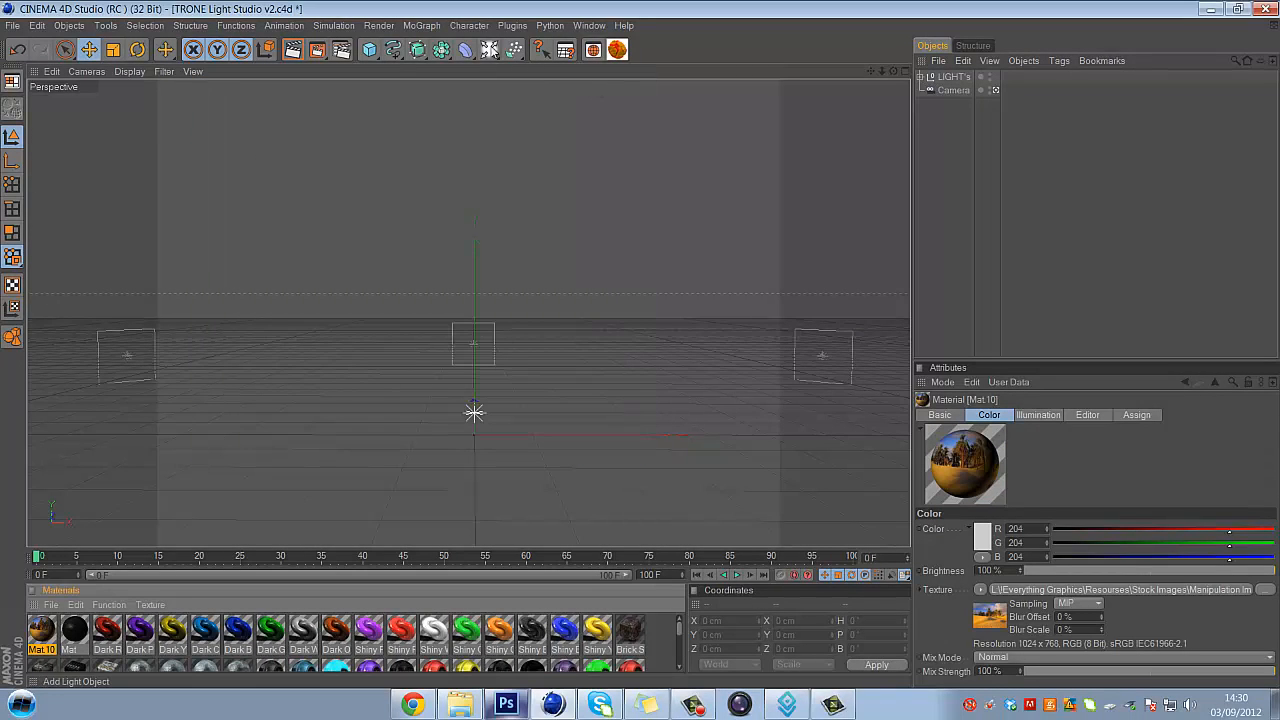
- Add a Background object to the scene to carry the desert photo
left_click(496, 48)
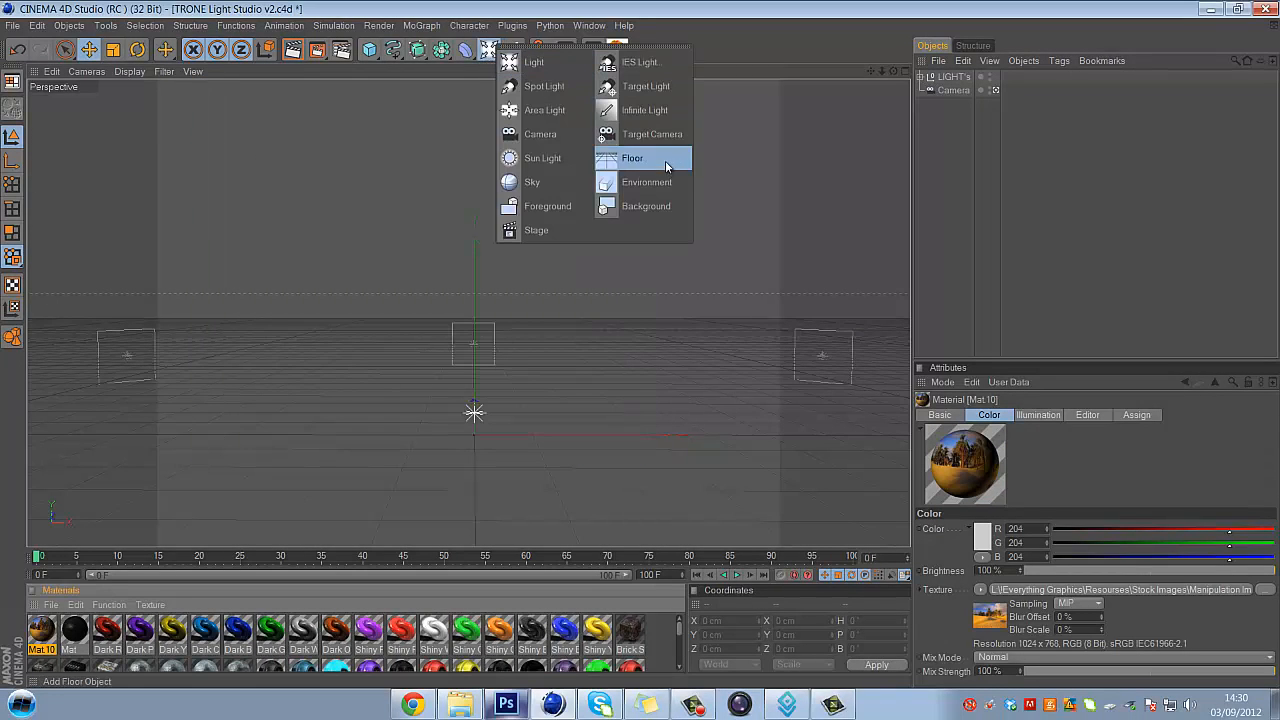
left_click(646, 206)
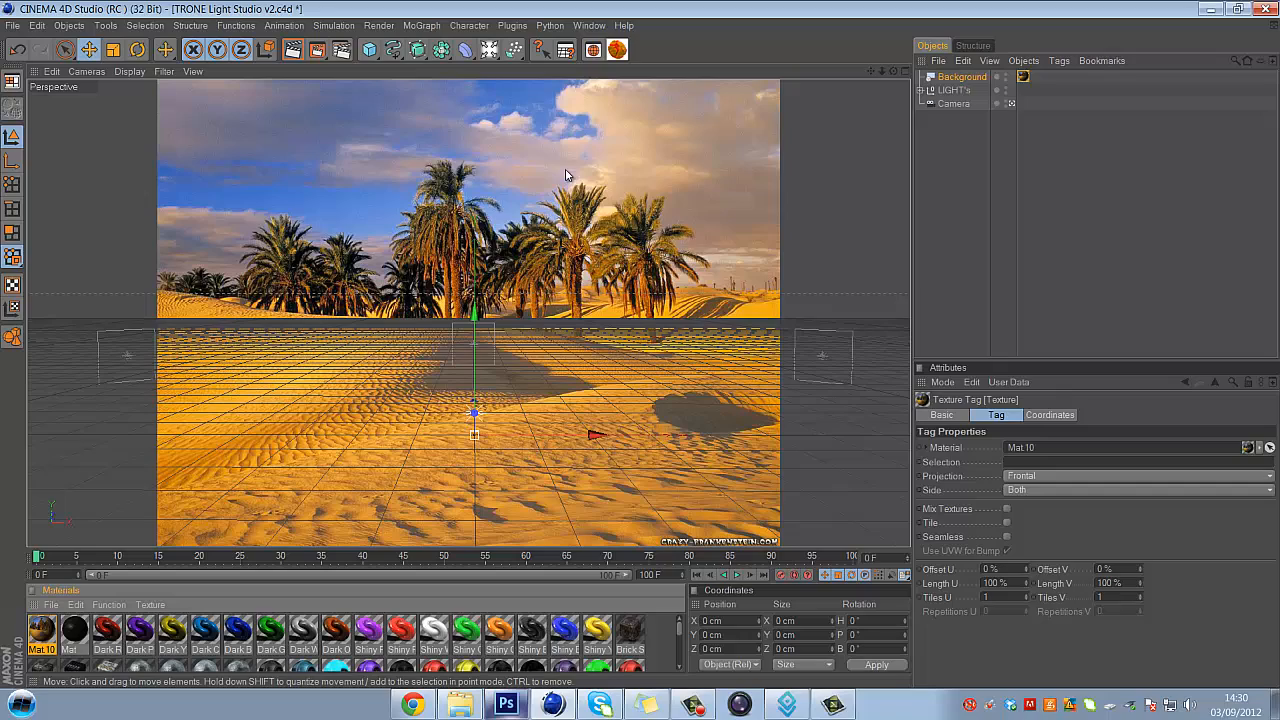
mouse_move(1020, 276)
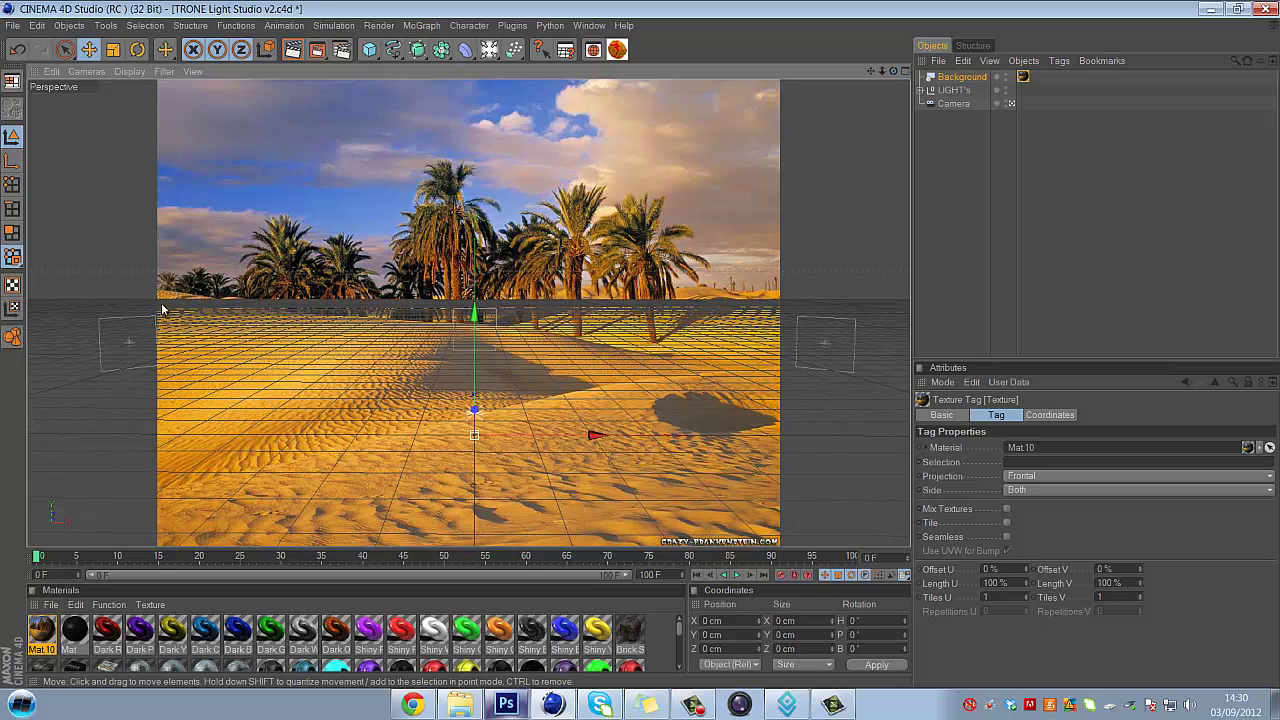
mouse_move(244, 548)
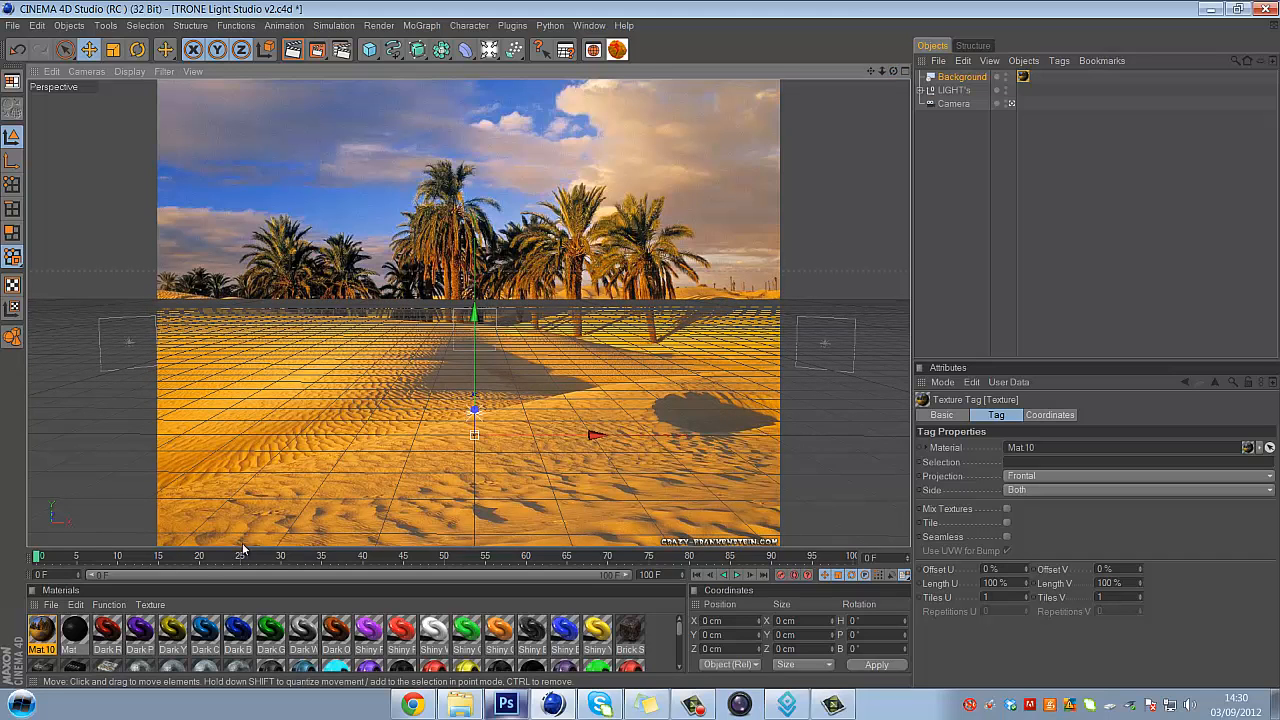
mouse_move(640, 348)
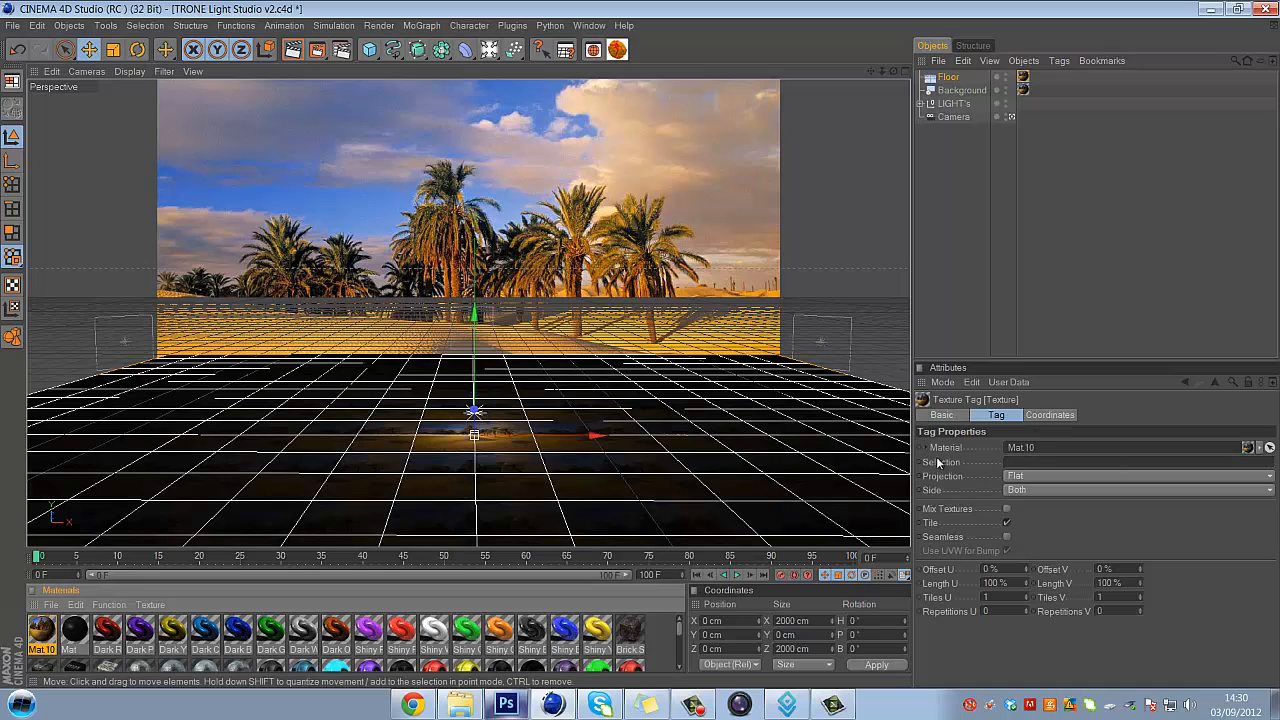
- Choose a different projection type for the floor's texture tag
left_click(1138, 476)
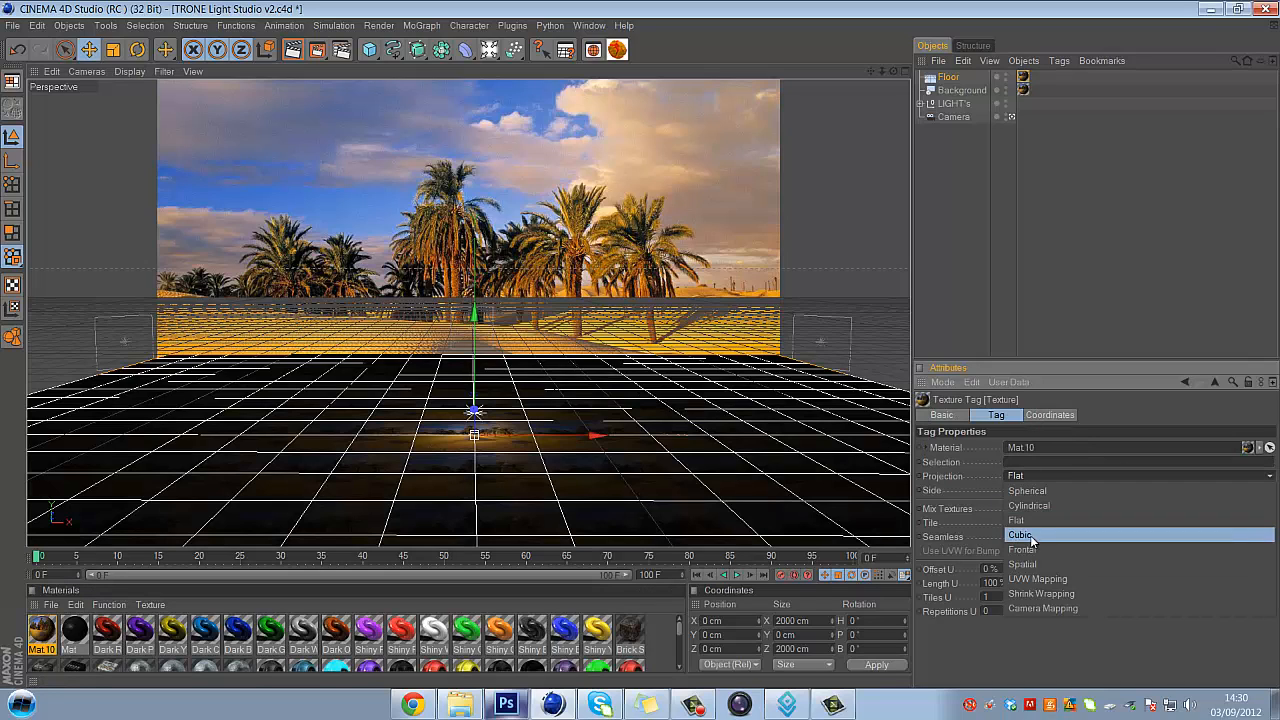
left_click(1022, 548)
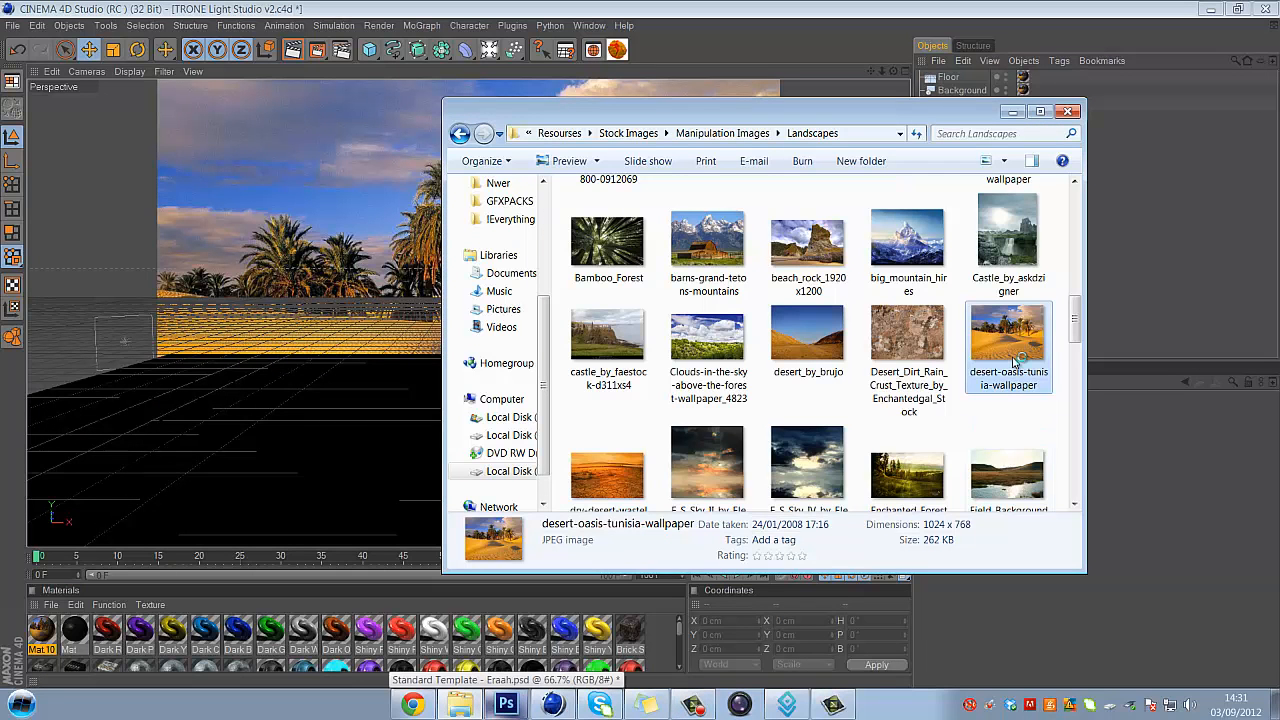
- Check the desert oasis photo's 1024 × 768 dimensions in Explorer, then close the window
double_click(1008, 340)
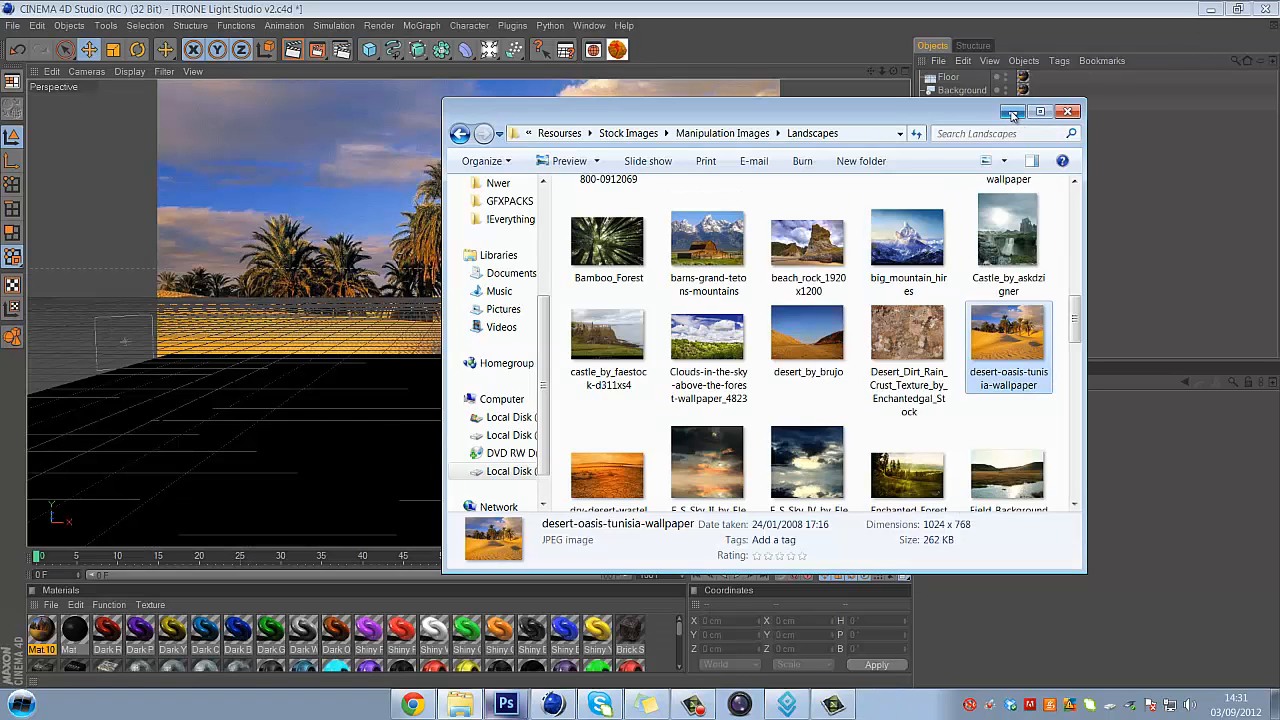
left_click(1068, 112)
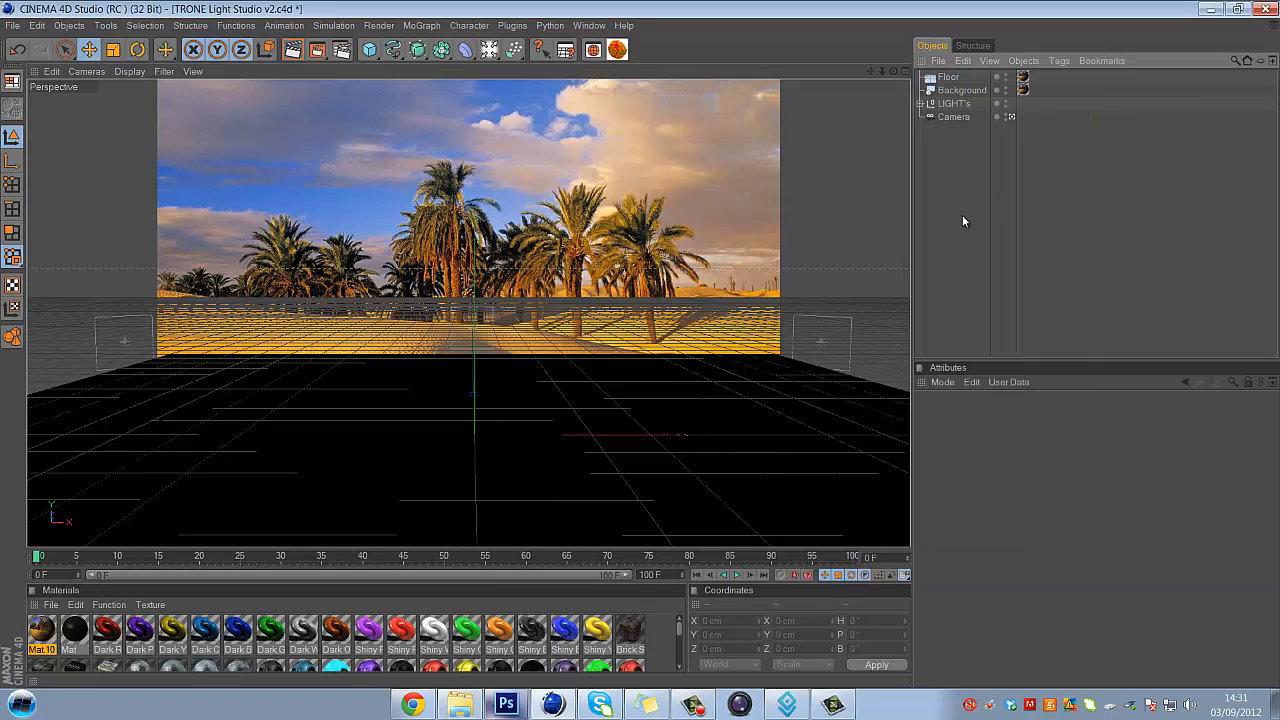
left_click(952, 104)
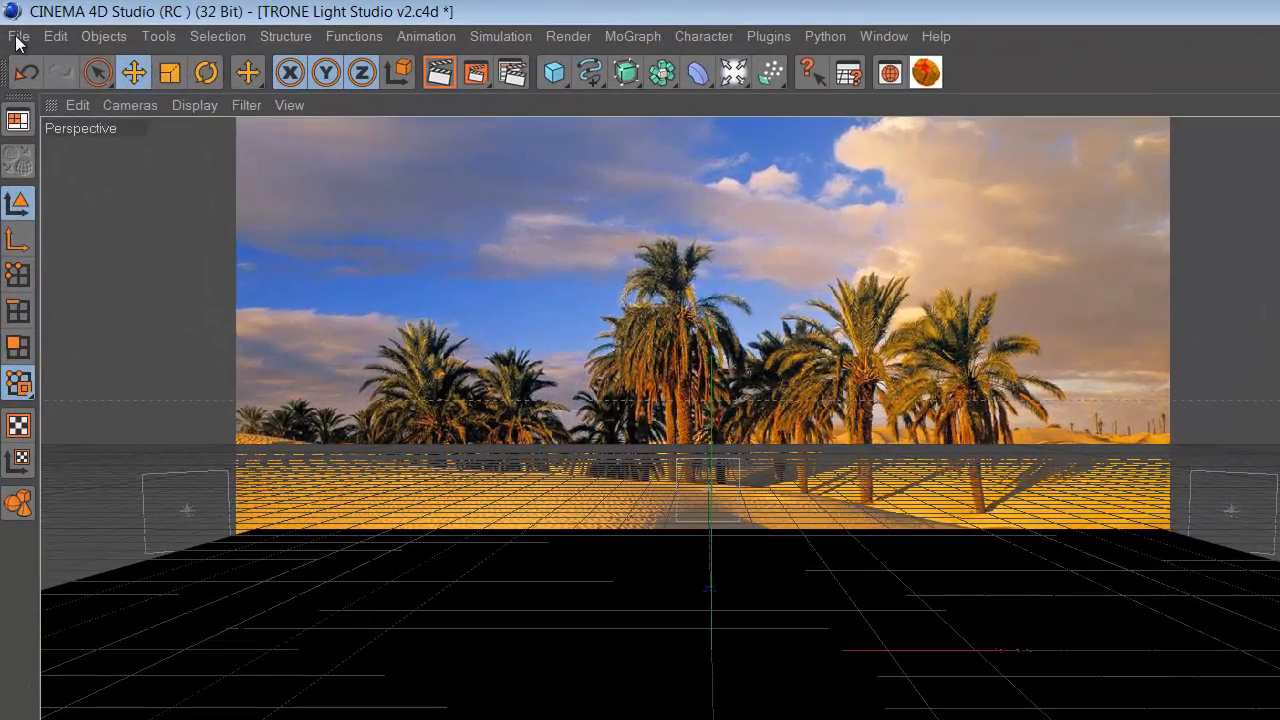
left_click(28, 34)
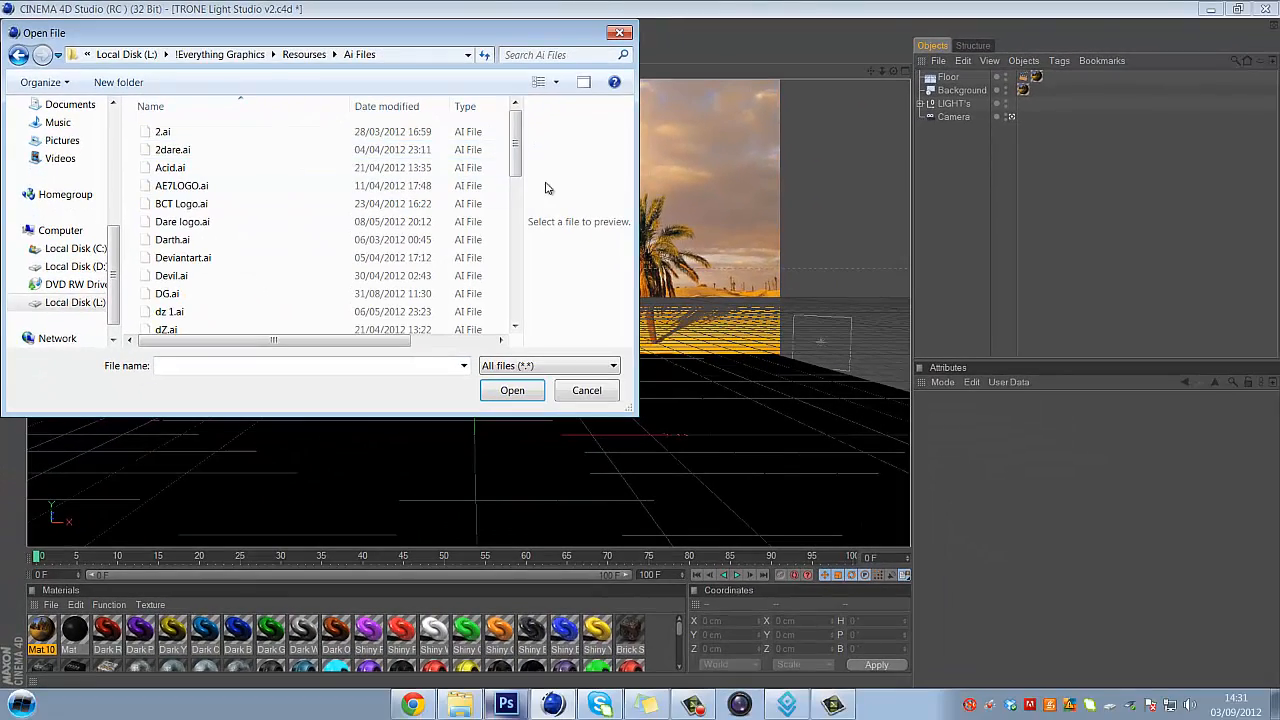
- Merge the Saw.ai Illustrator file into the scene
scroll("down", 3)
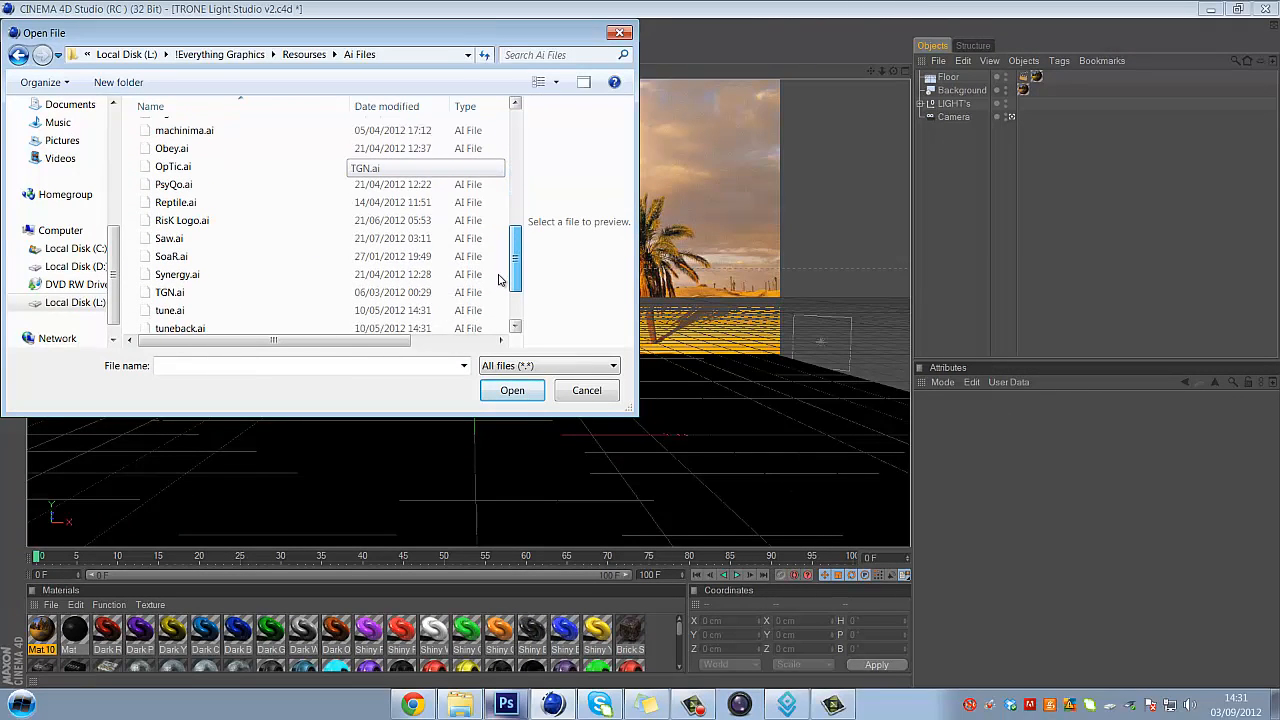
left_click(168, 232)
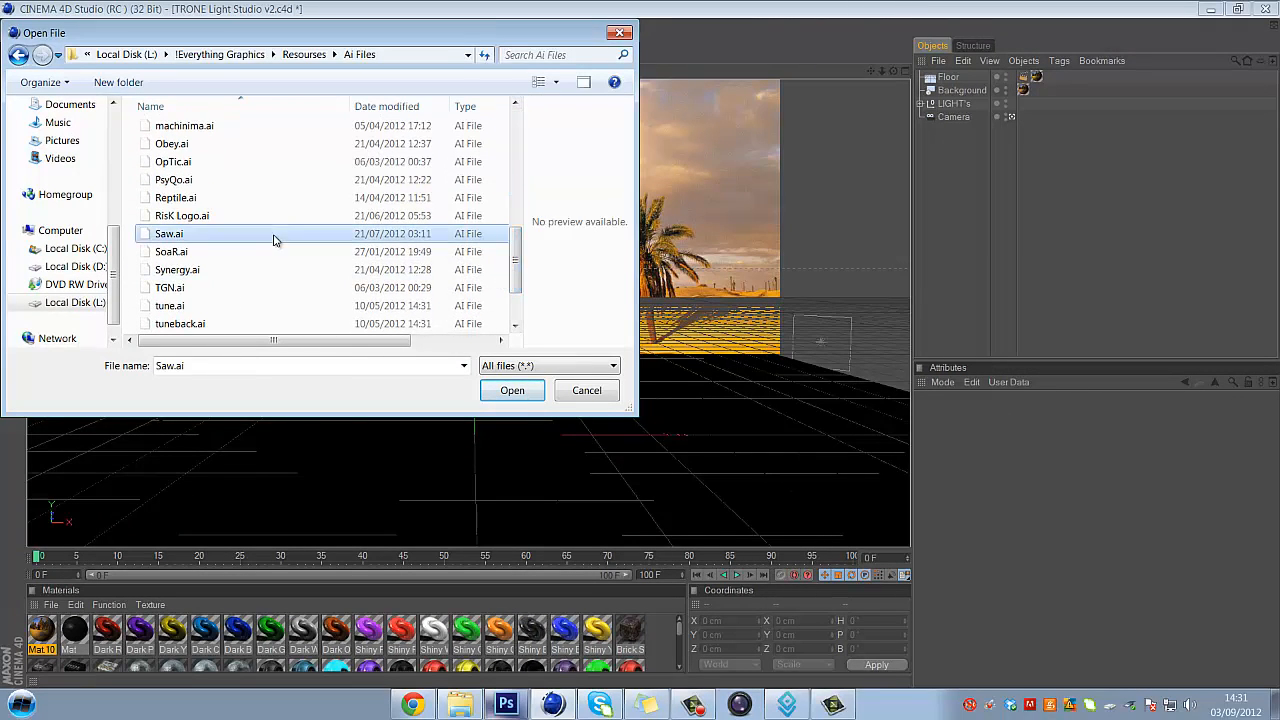
left_click(512, 390)
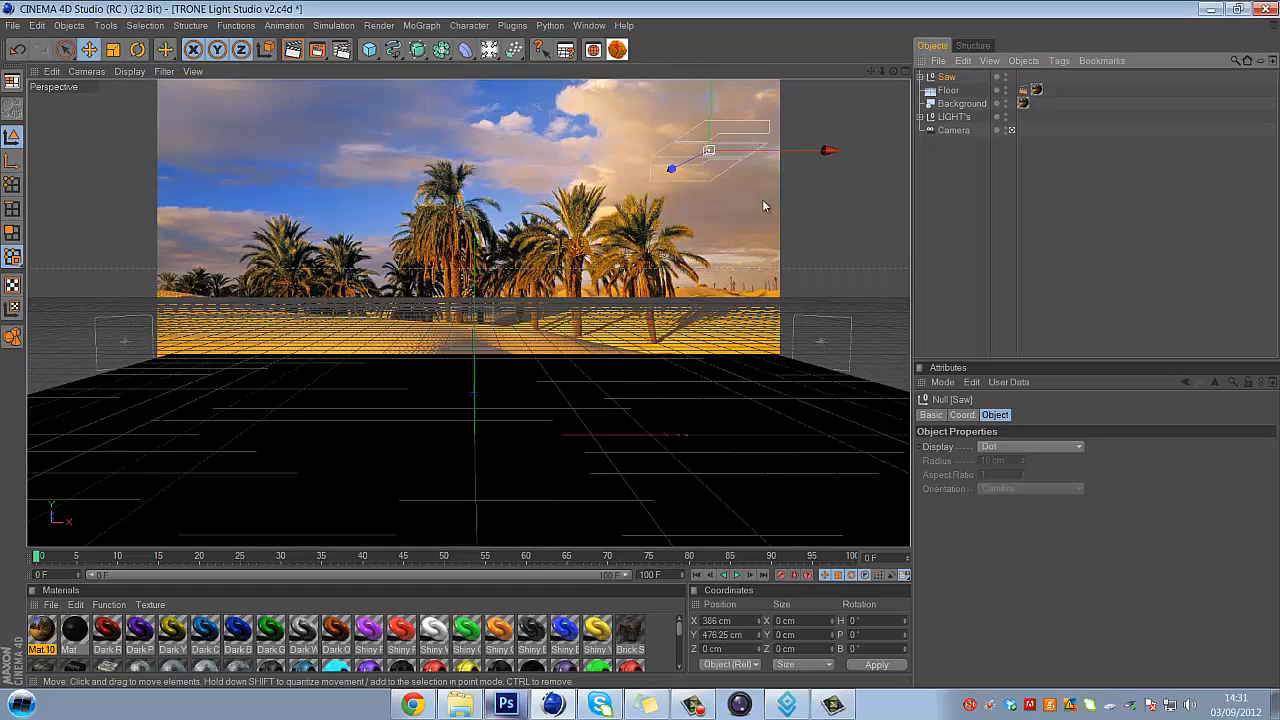
- Place the logo's Path 1–3 under Extrude NURBS objects and select all three pieces
left_click_drag(710, 150, 504, 150)
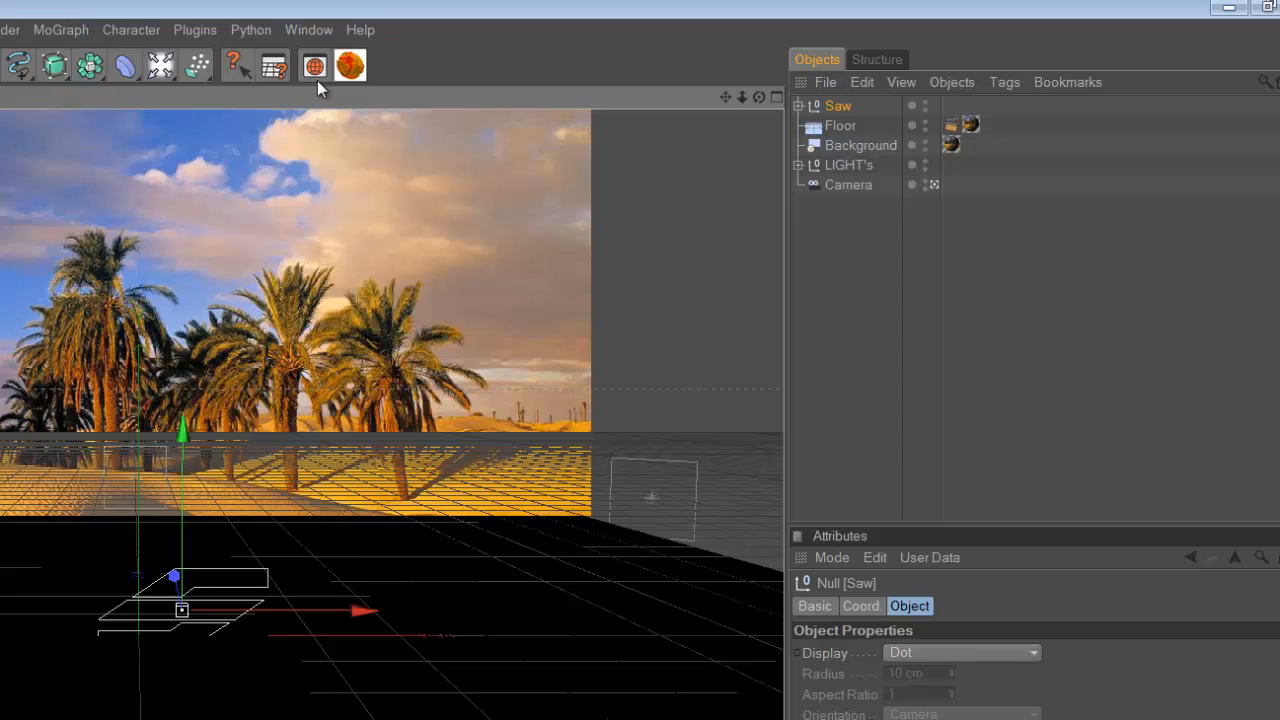
mouse_move(244, 650)
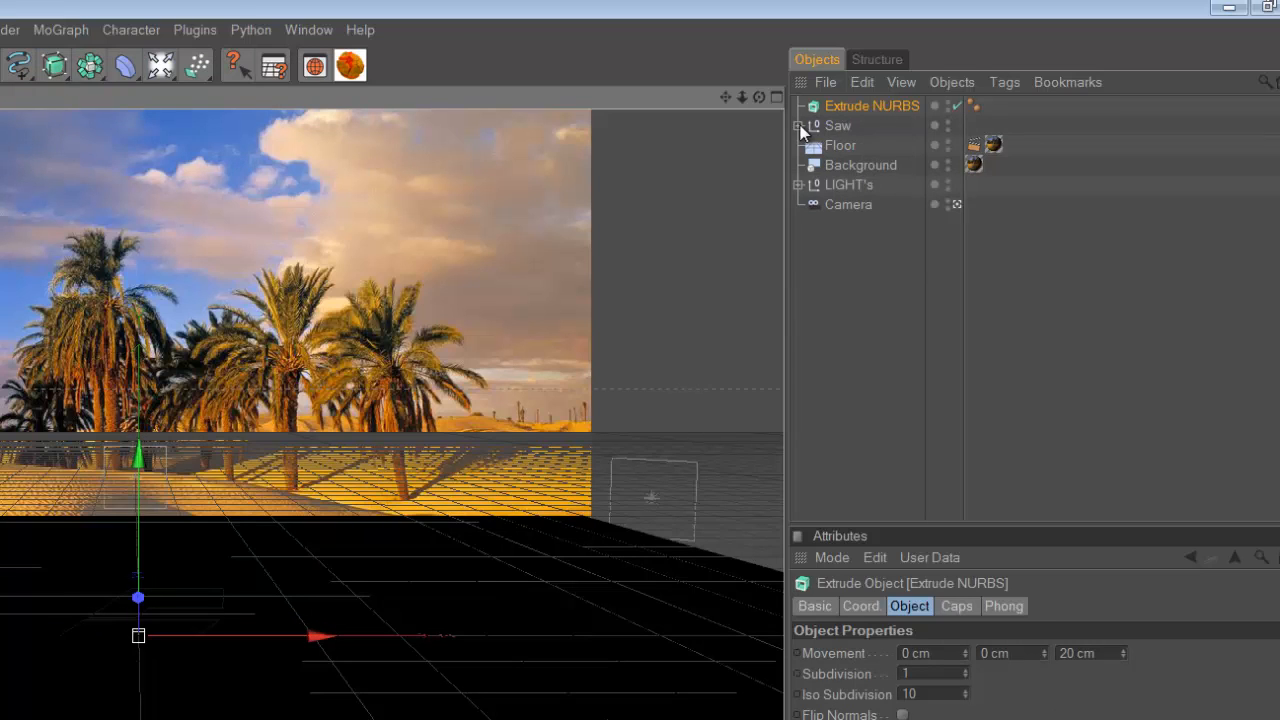
left_click(800, 124)
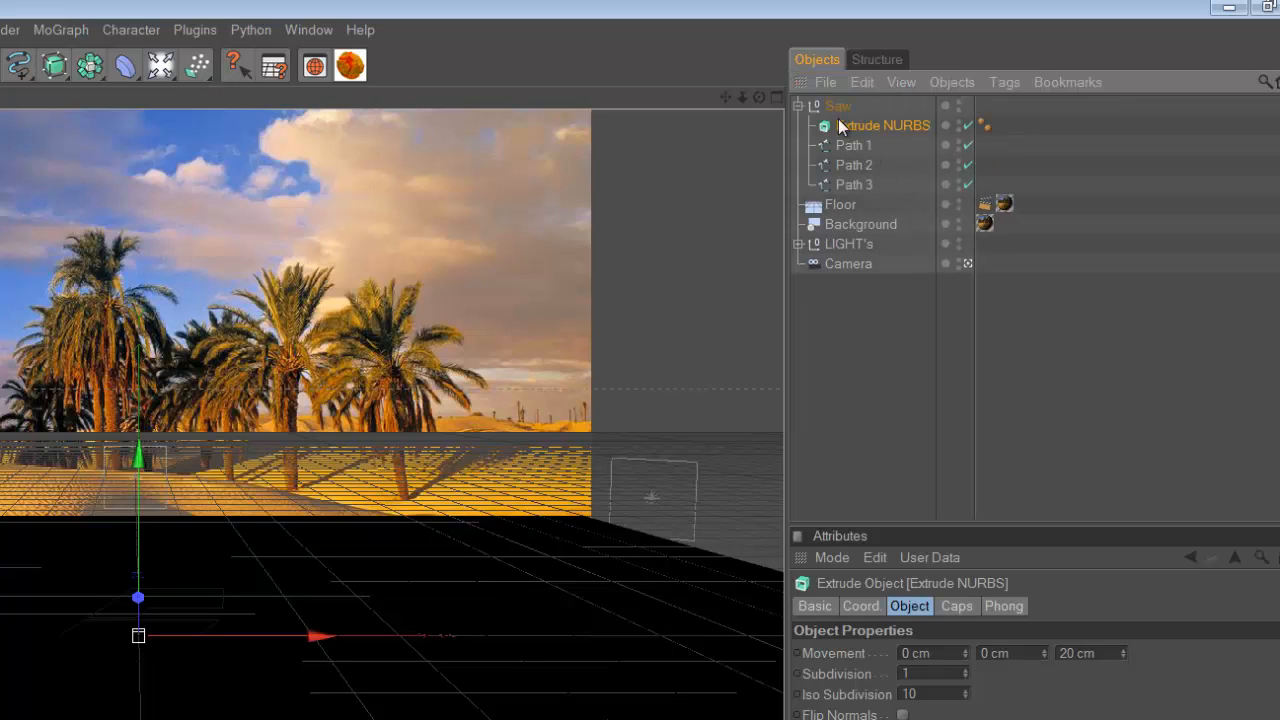
mouse_move(880, 136)
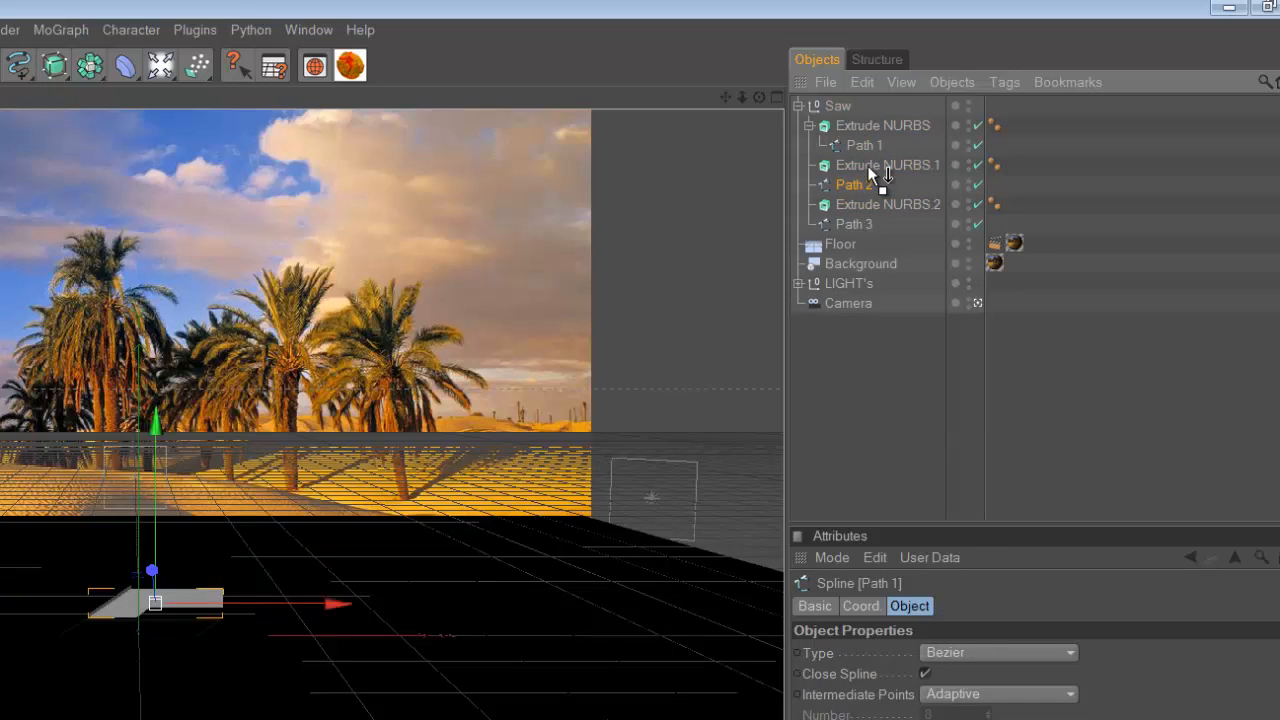
left_click(854, 224)
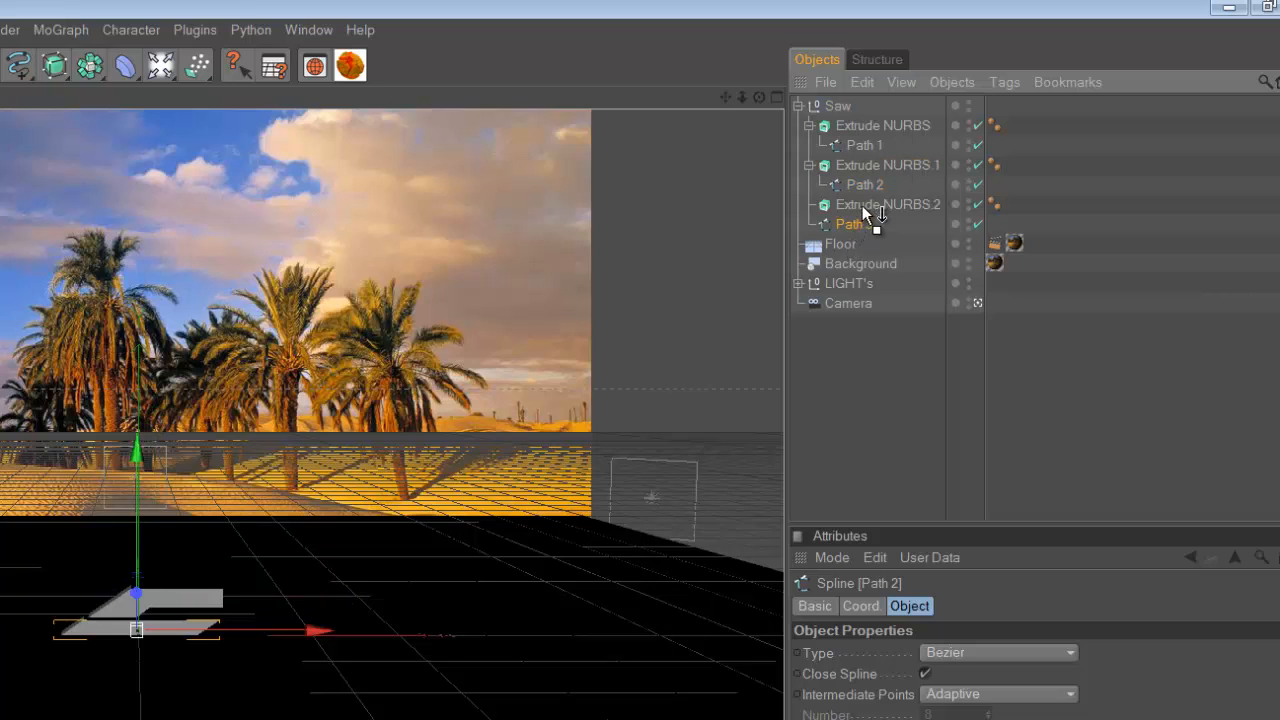
left_click(888, 204)
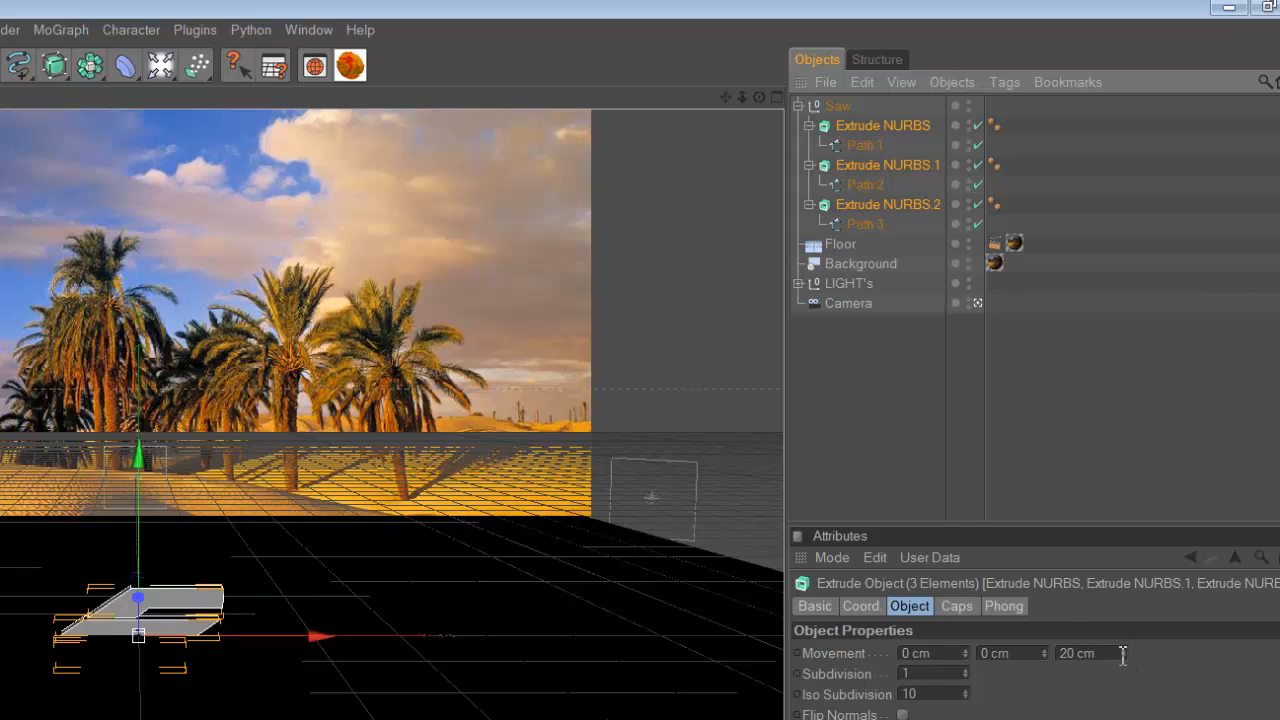
- Set the extrusion Movement Z to 96 cm for the selected logo pieces
type("96 cm")
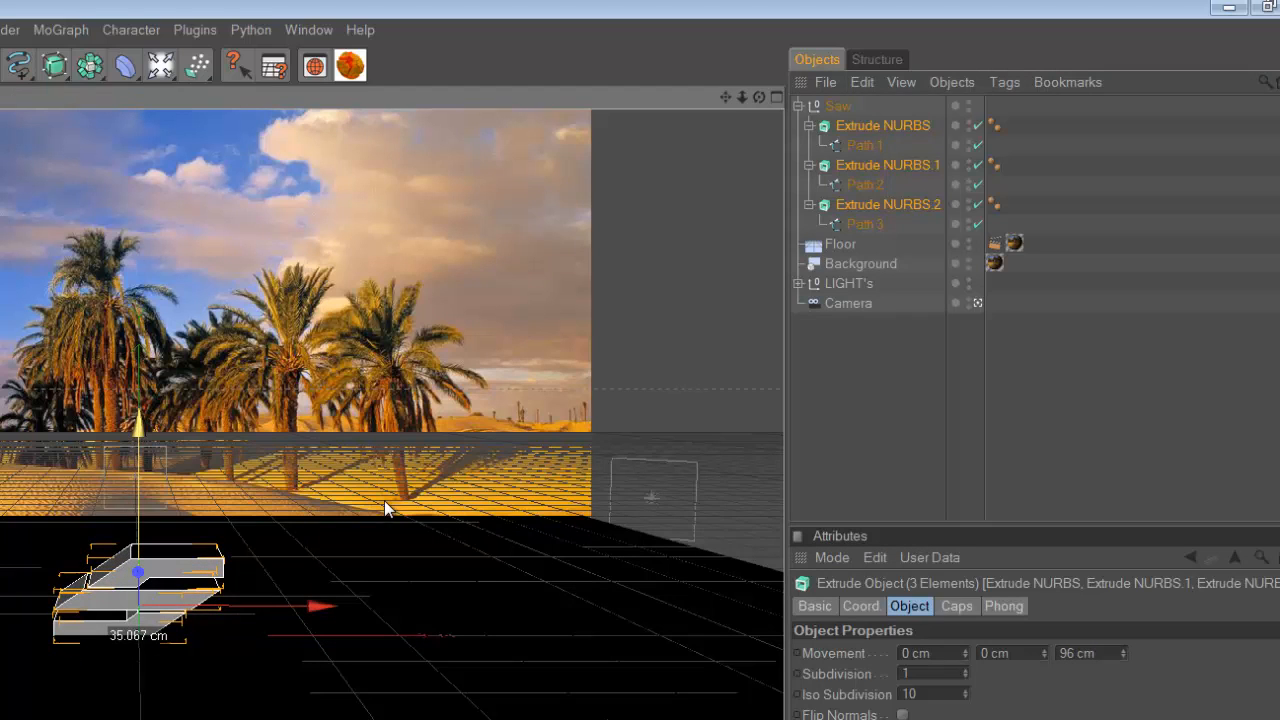
left_click(834, 106)
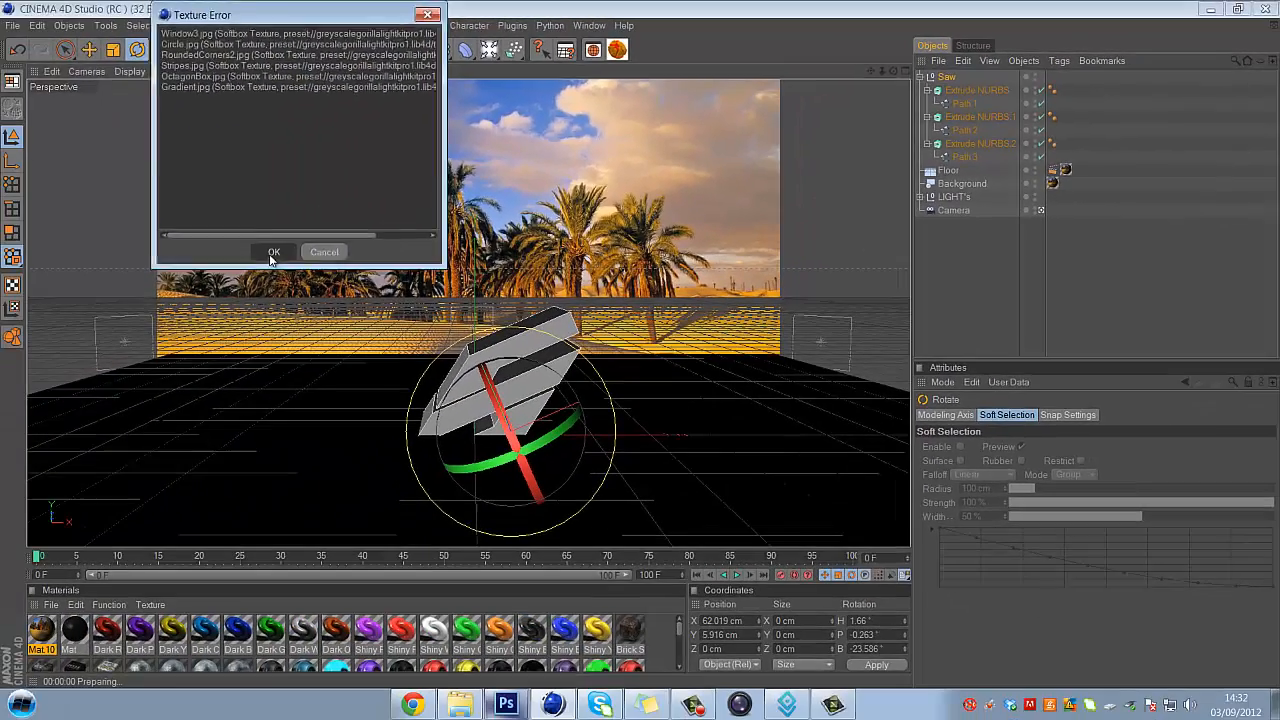
- Dismiss the missing-texture warning and rotate the extruded logo to lean on the floor
left_click(274, 252)
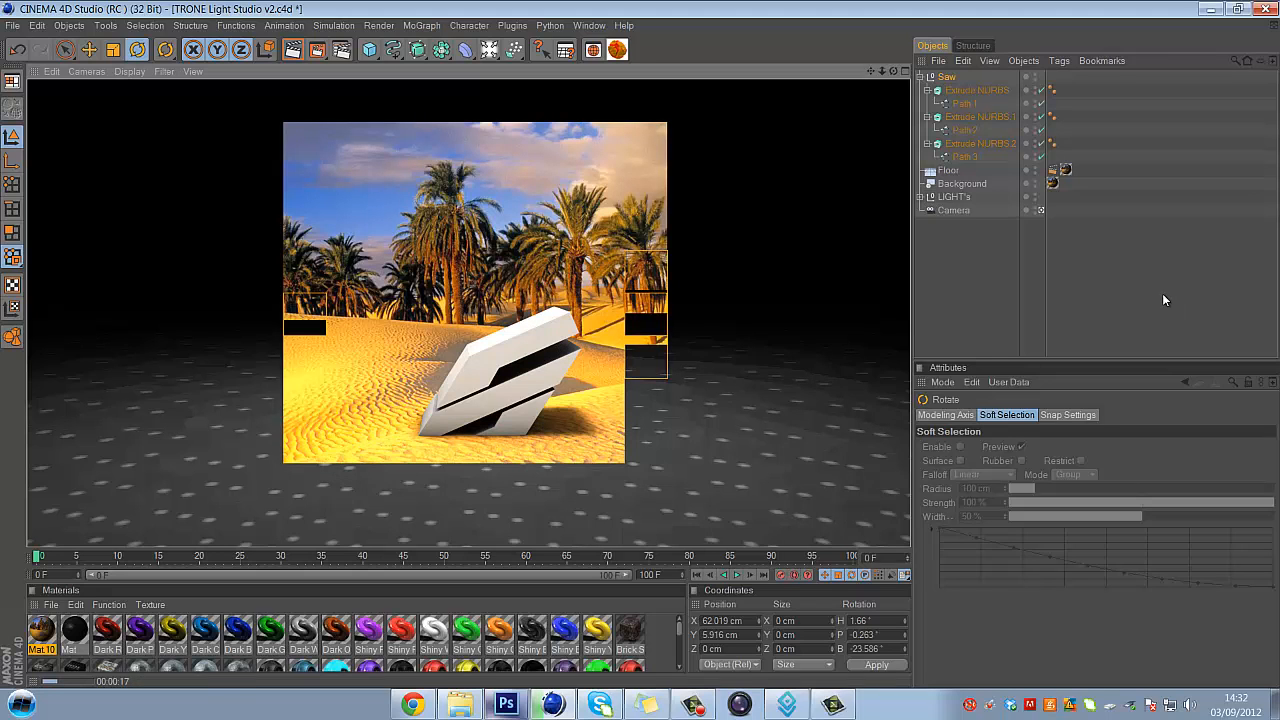
left_click(956, 198)
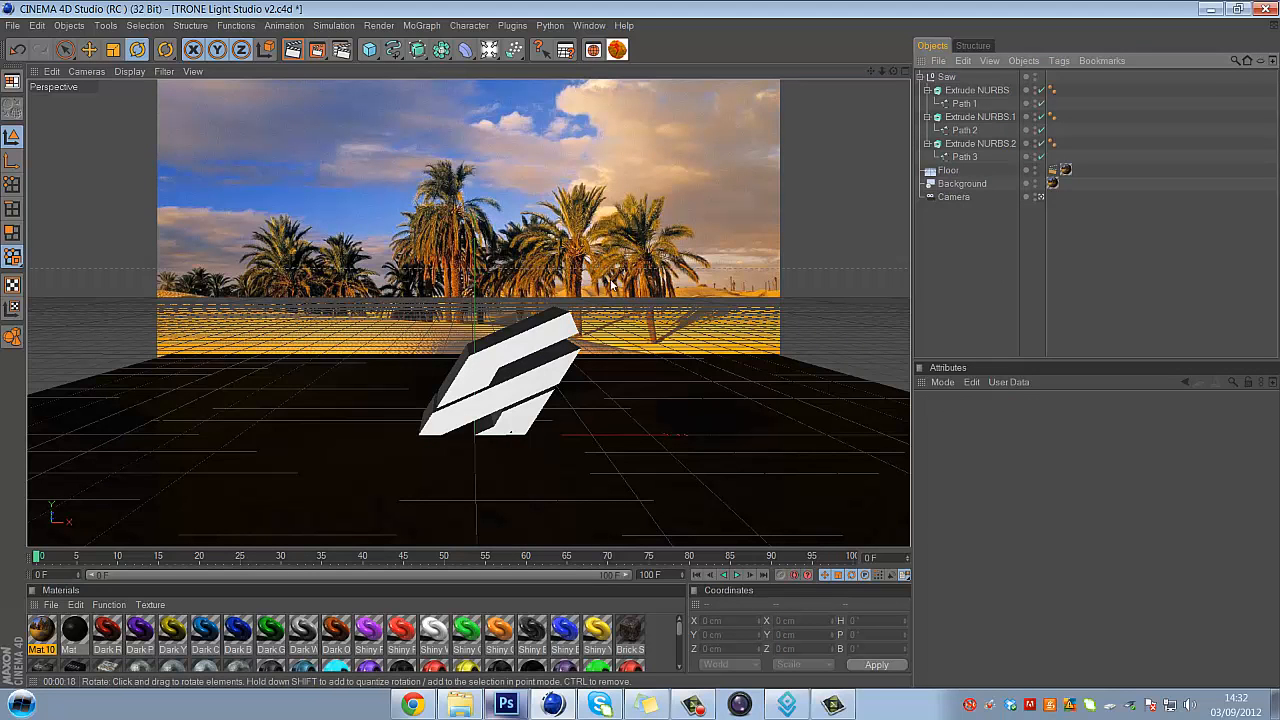
mouse_move(402, 338)
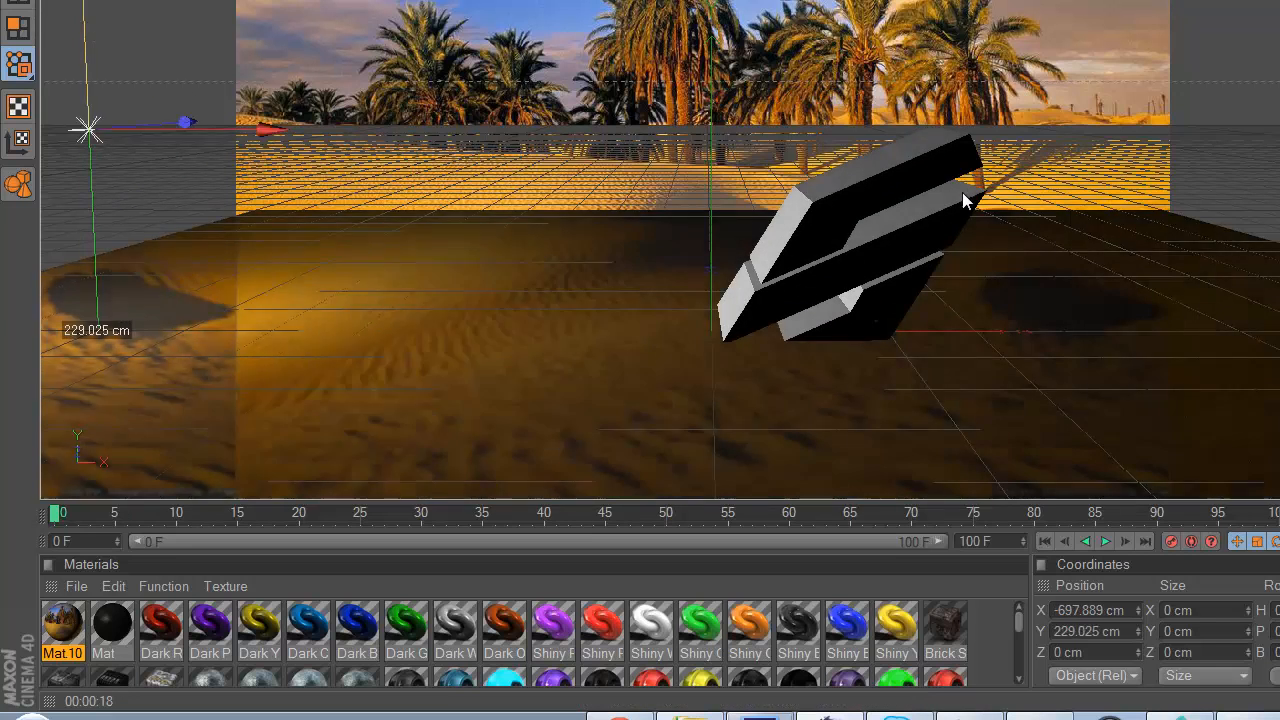
- Drop the sand photo material onto the floor so the logo's shadow falls across it
left_click_drag(960, 200, 700, 130)
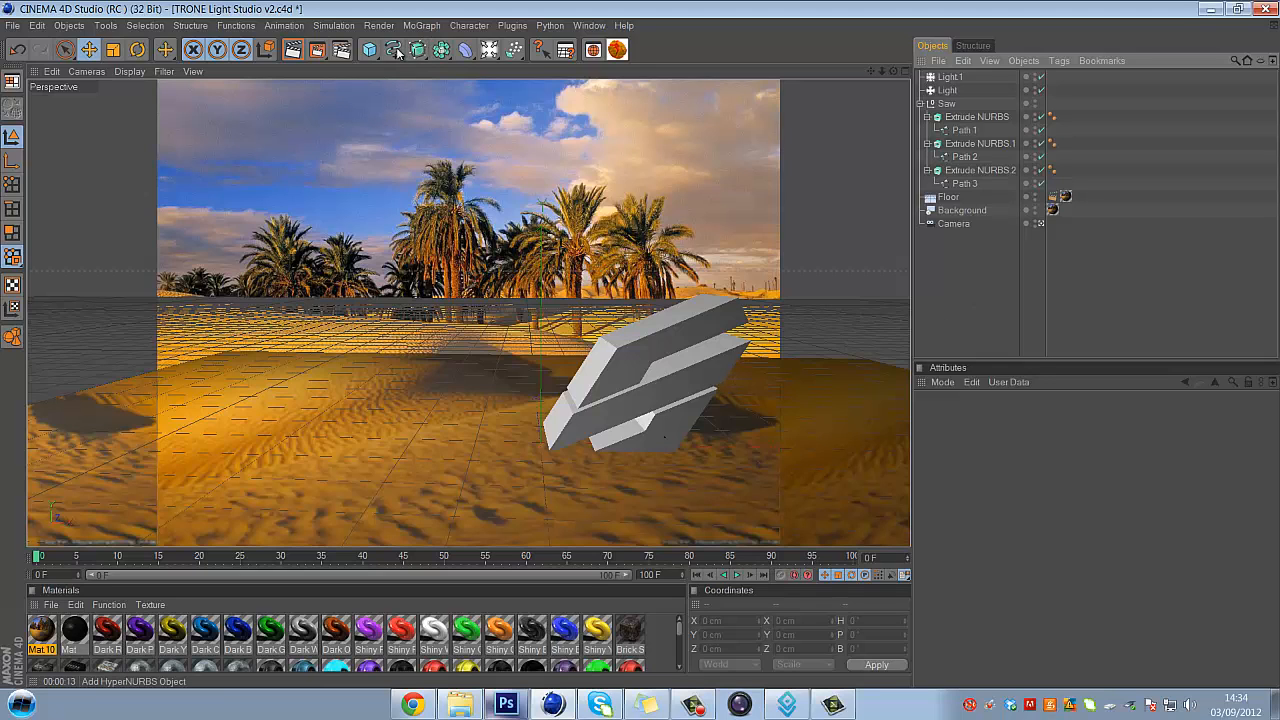
- Add a Landscape primitive to form dunes beneath the leaning logo
left_click(366, 50)
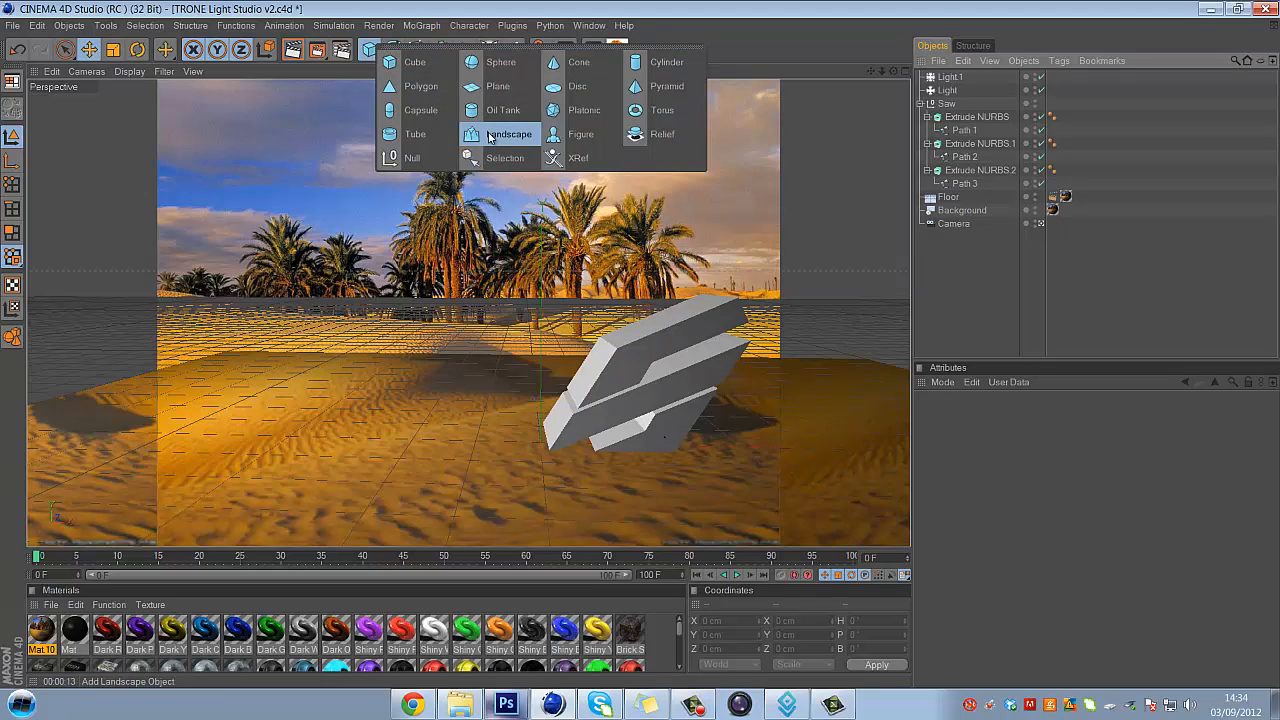
left_click(508, 134)
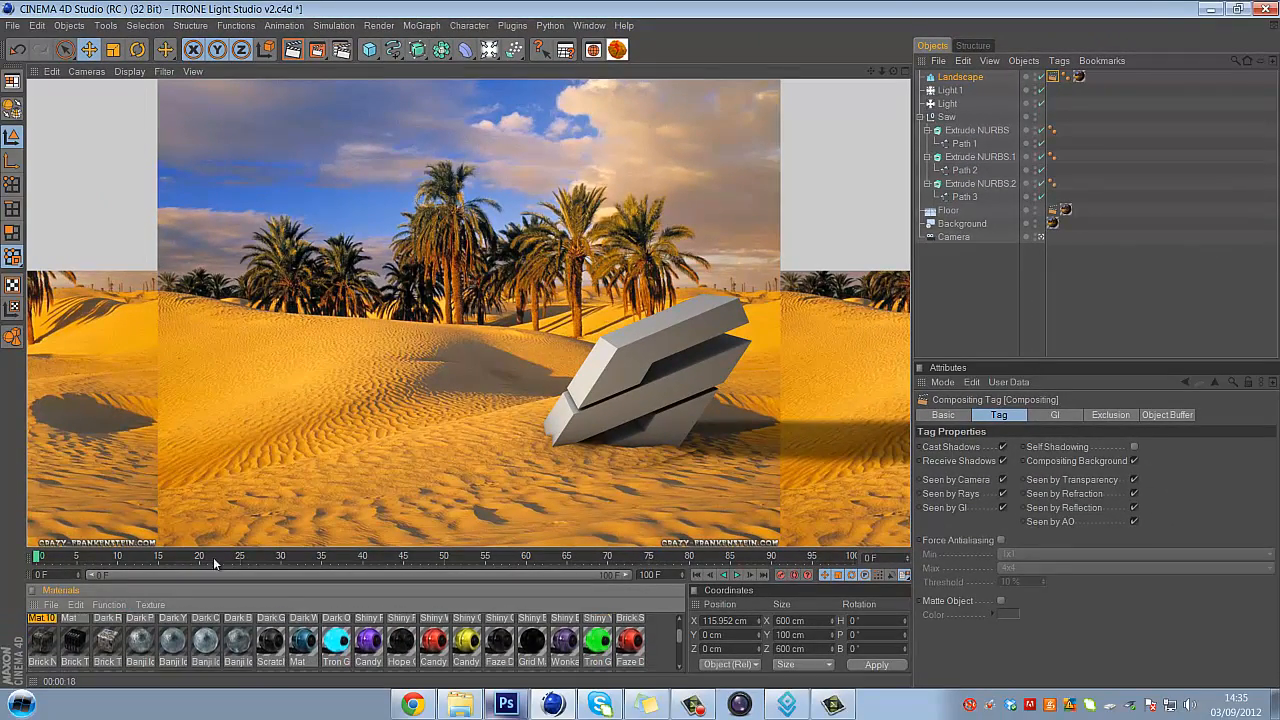
mouse_move(612, 384)
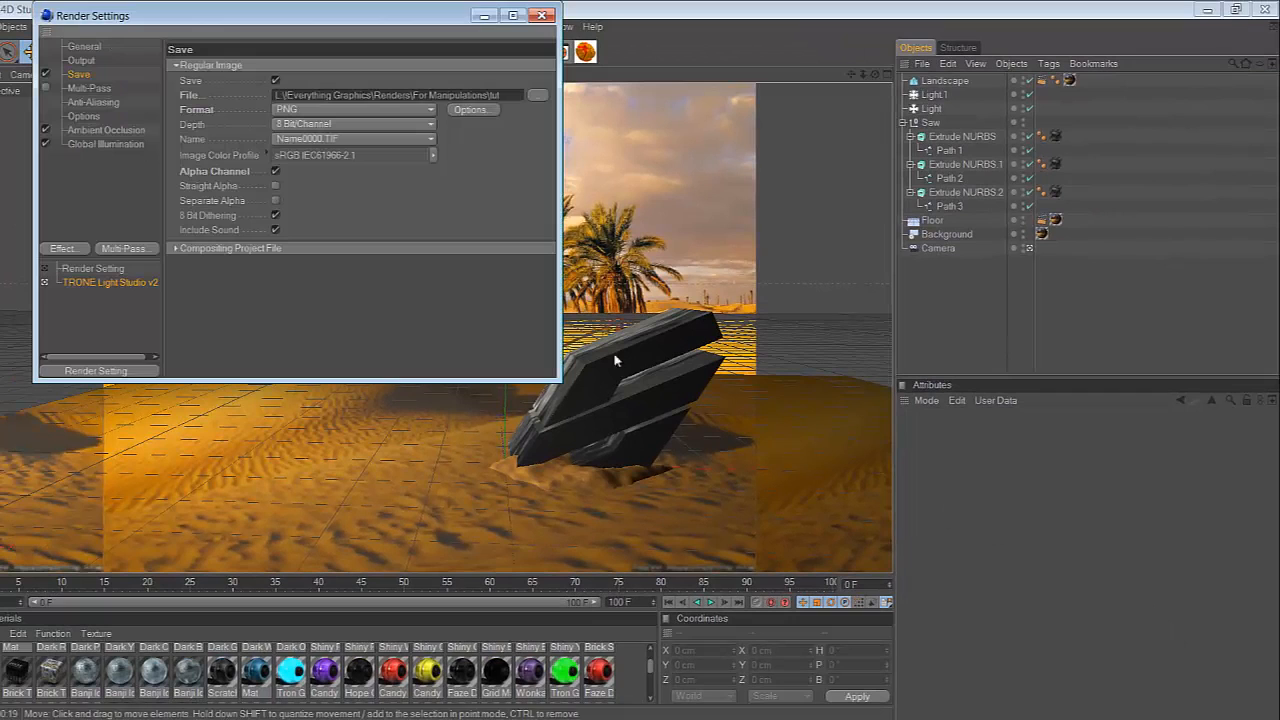
- Configure render output to save an 8-bit PNG into the Renders folder
left_click(276, 172)
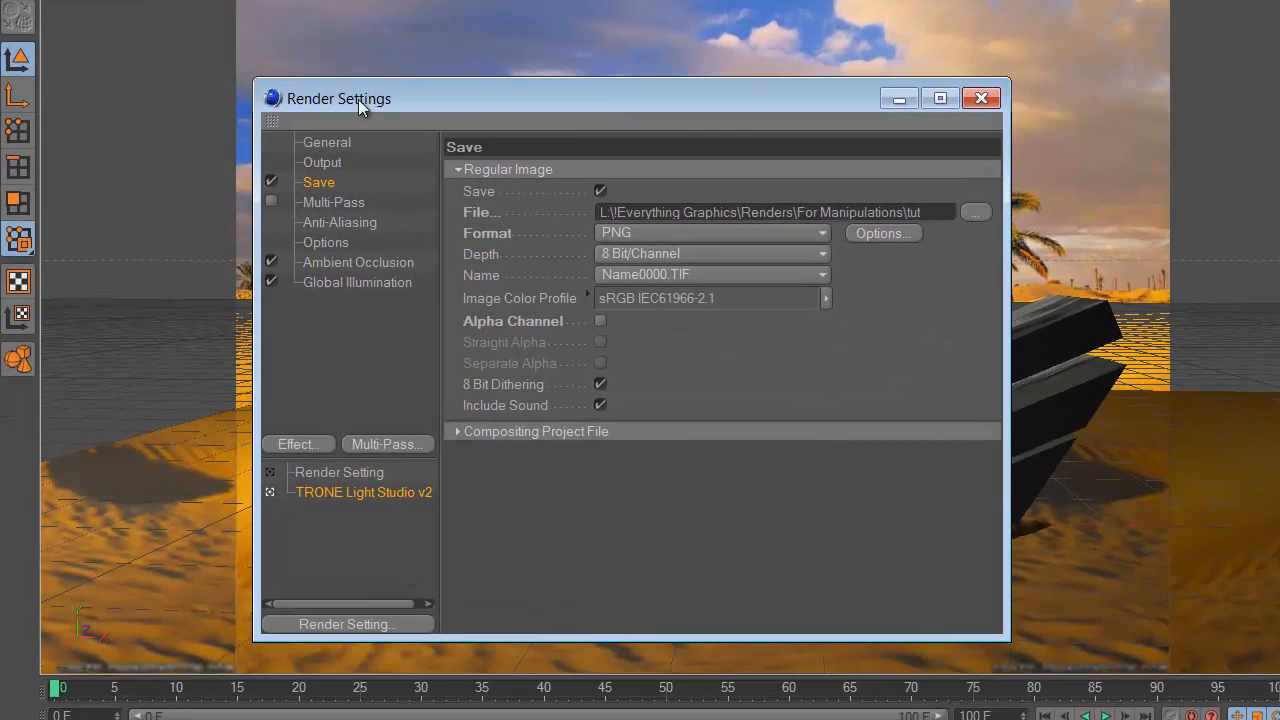
mouse_move(668, 240)
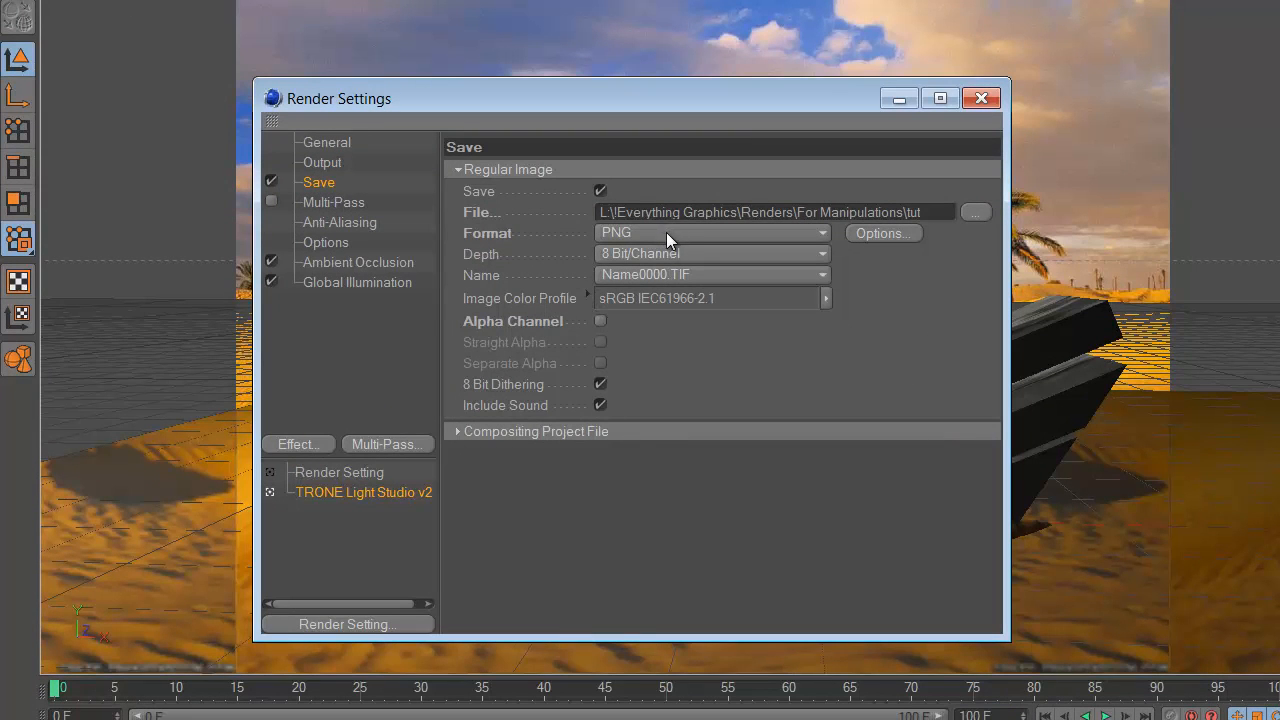
mouse_move(668, 240)
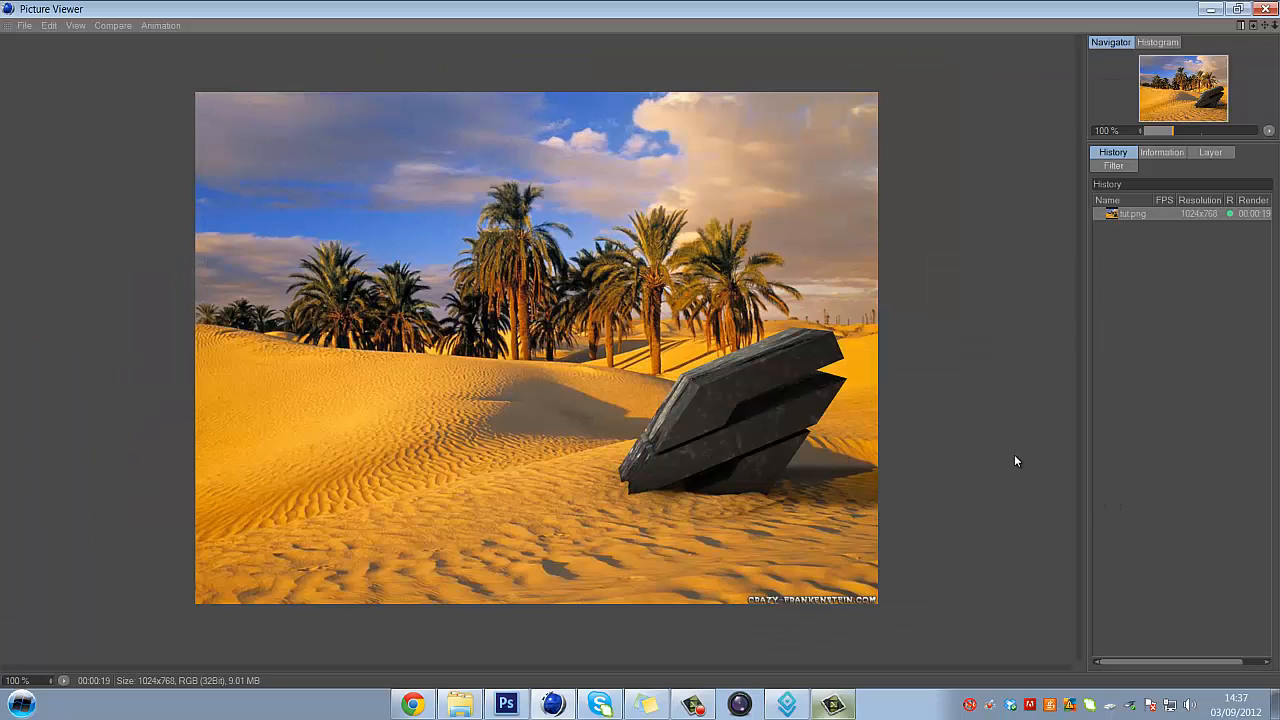
mouse_move(844, 380)
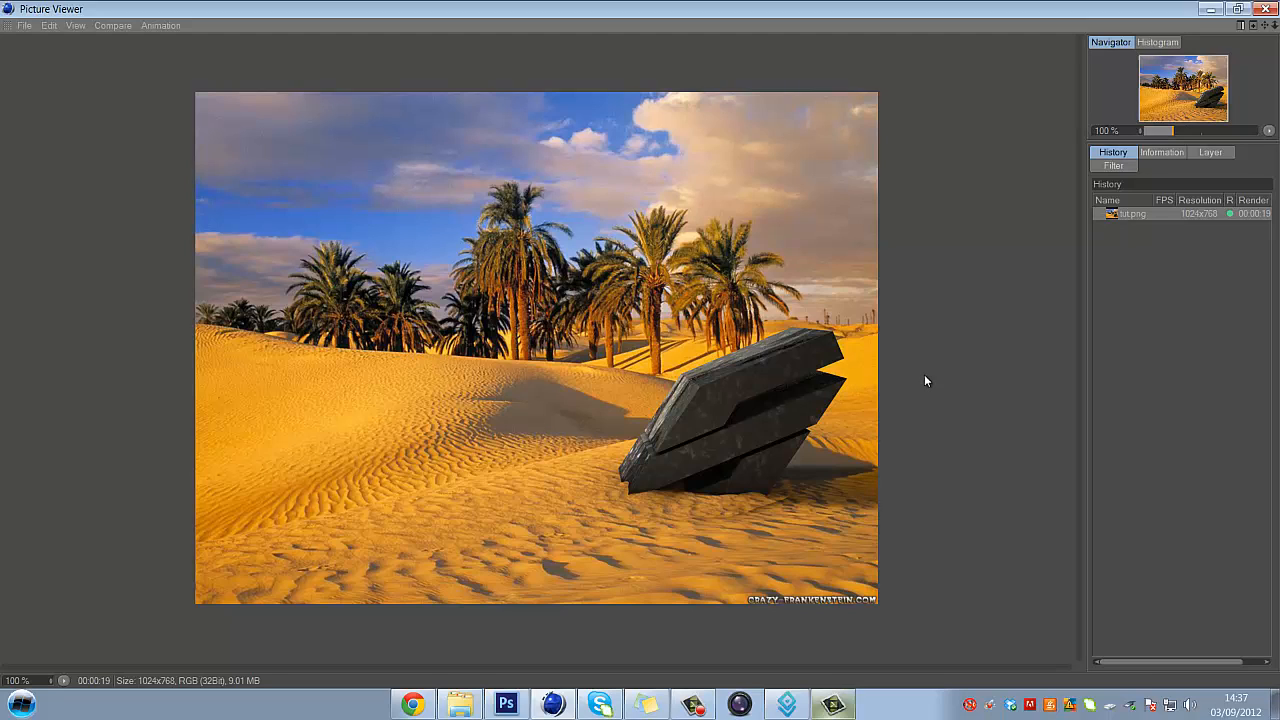
mouse_move(918, 374)
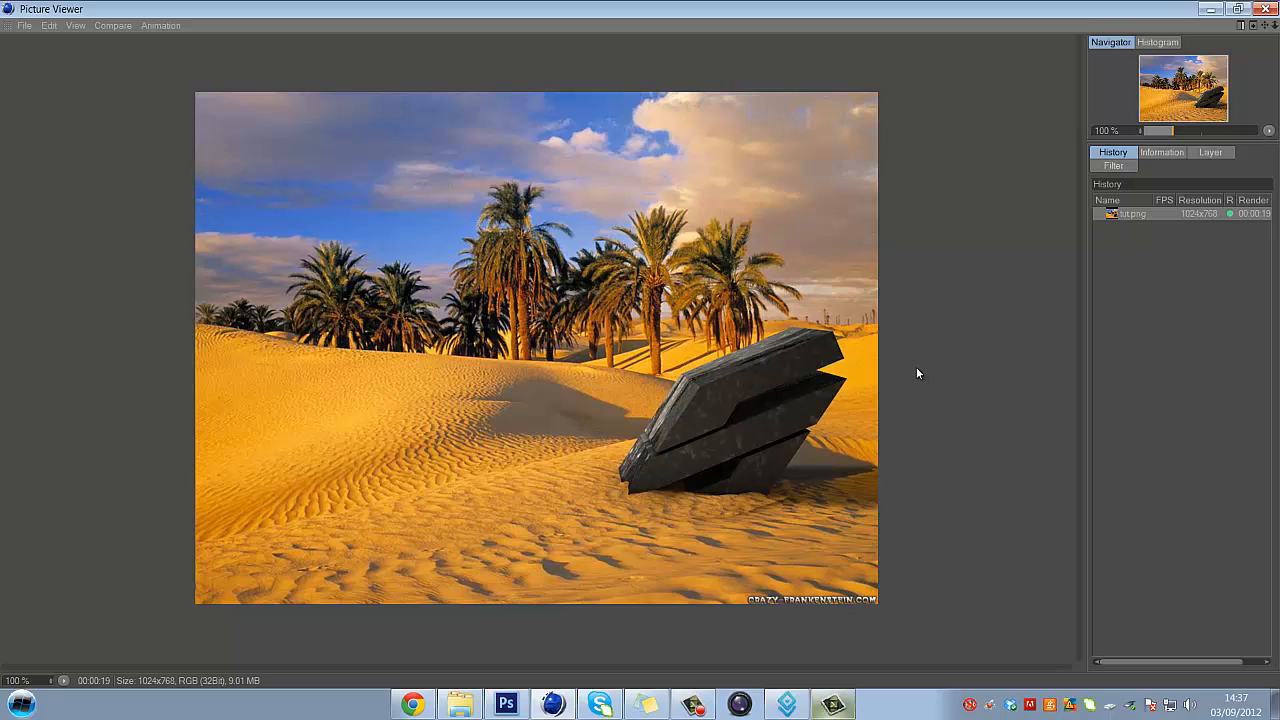
mouse_move(924, 376)
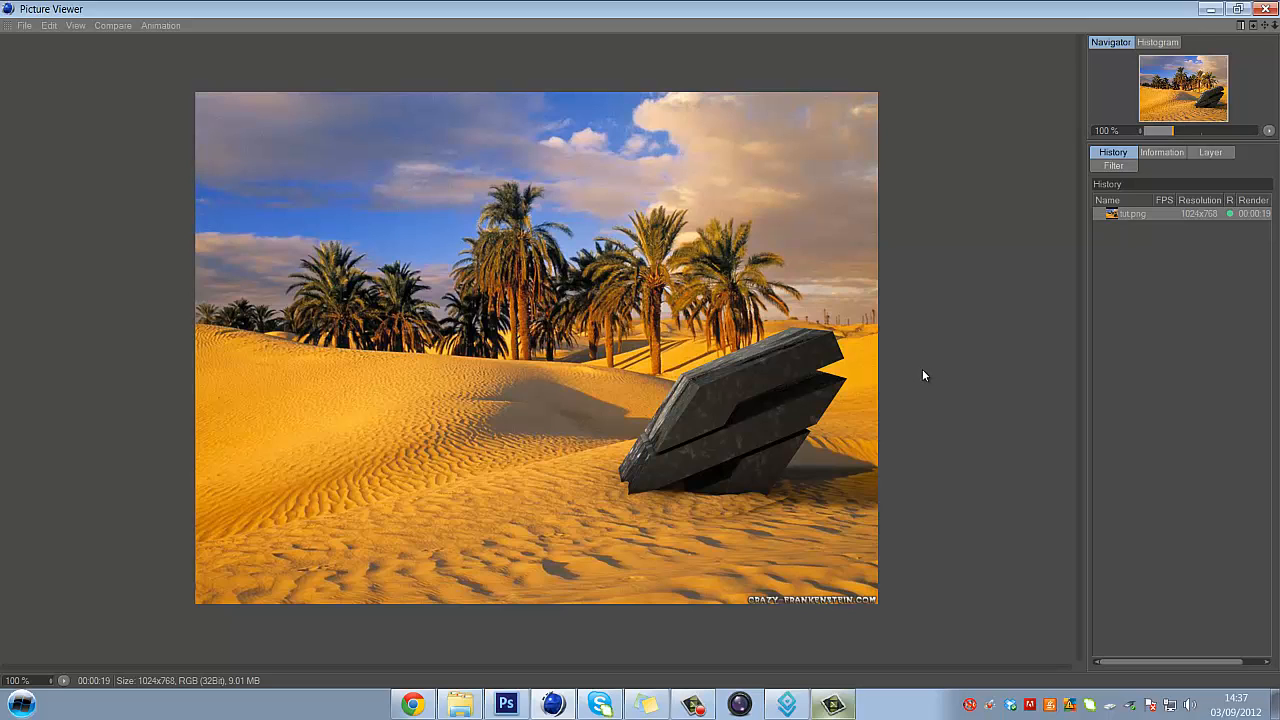